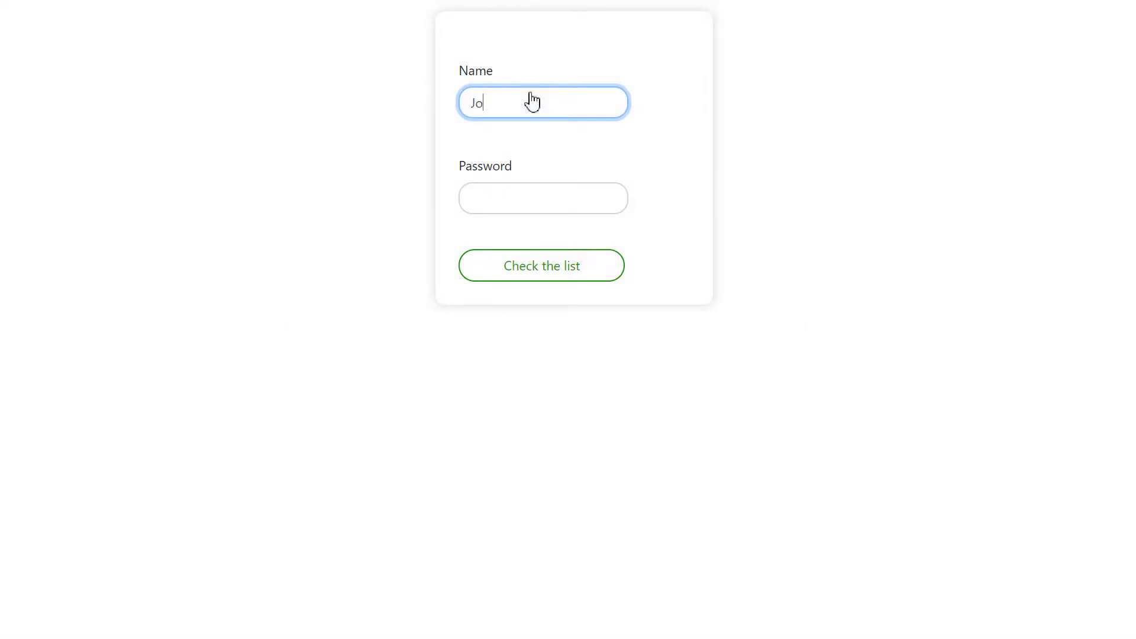
- Log in on the sample task-list widget, browse its records, then sign in to My payments
left_click(543, 198)
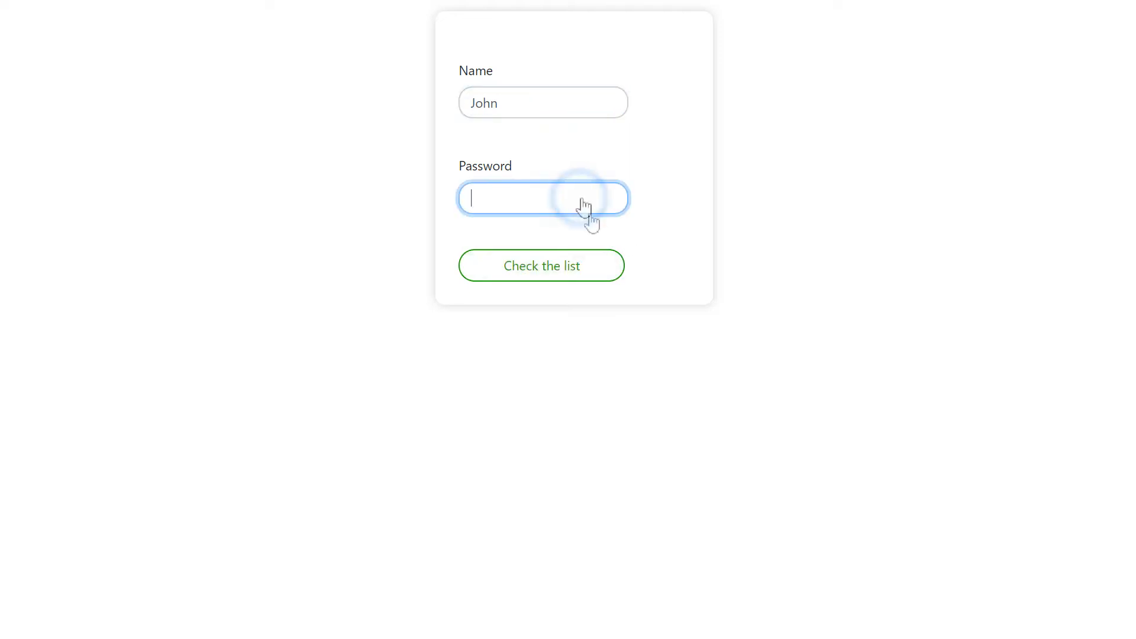
left_click(540, 265)
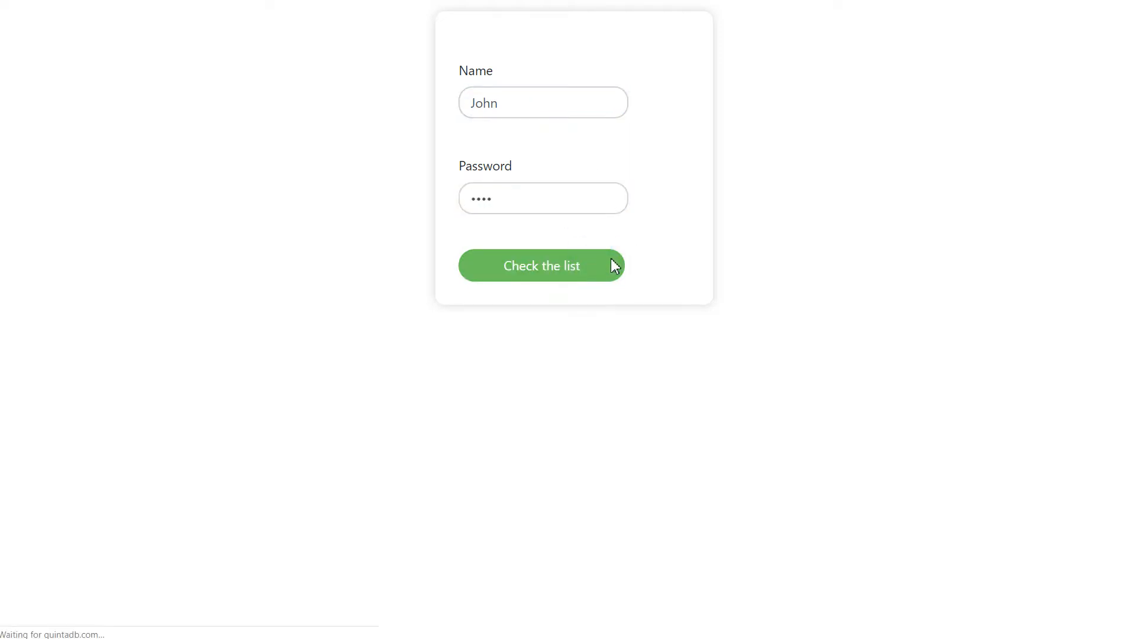
left_click(541, 265)
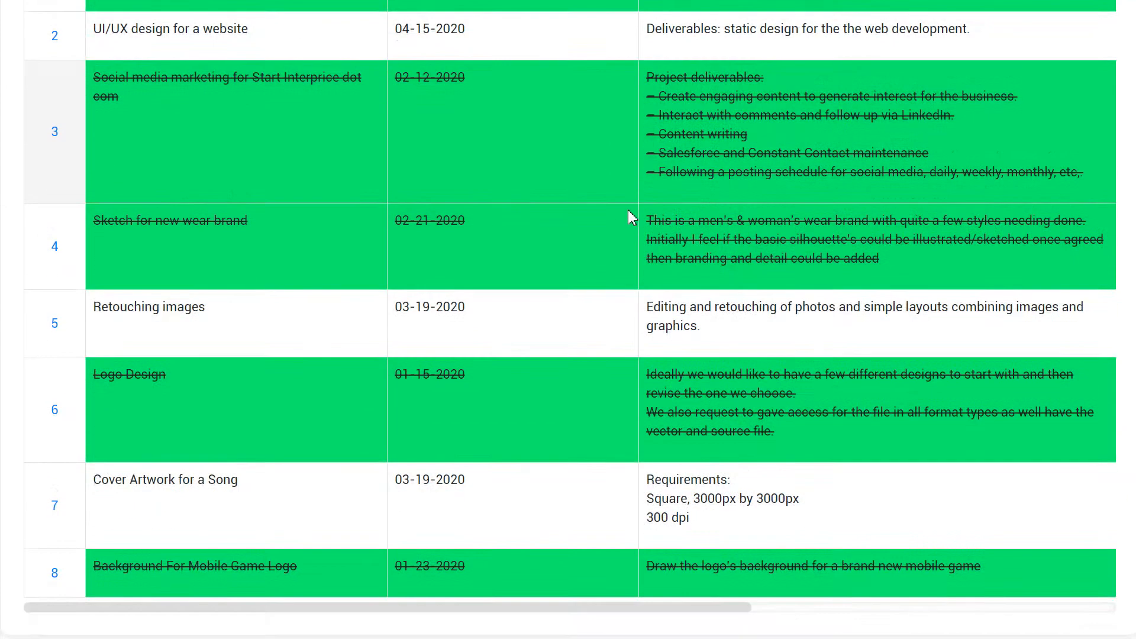
scroll("up", 3)
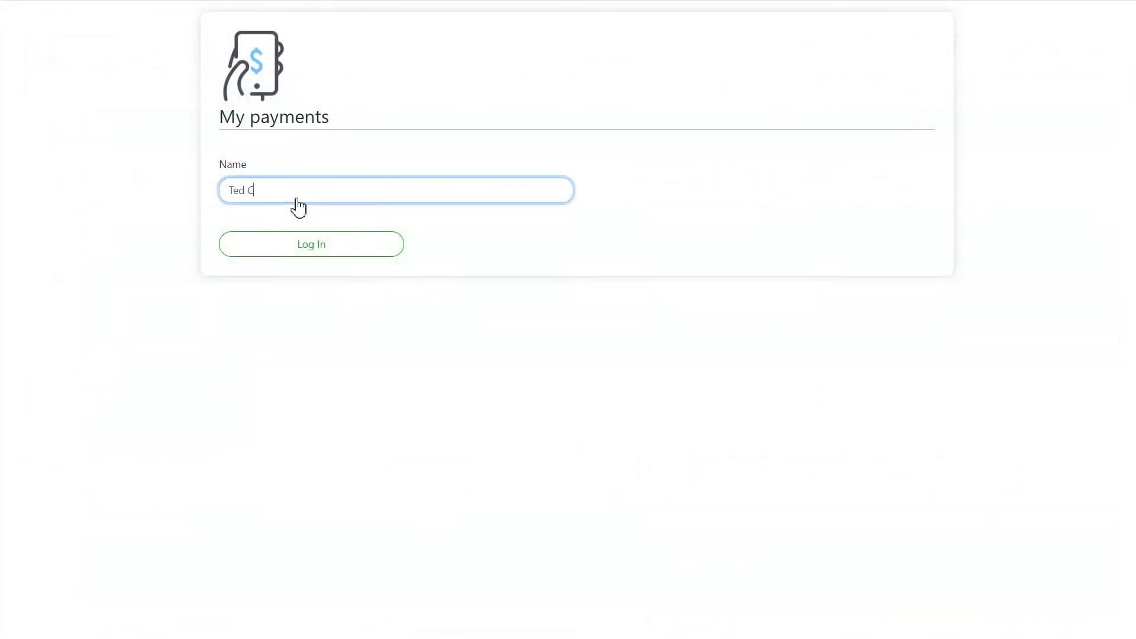
left_click(310, 244)
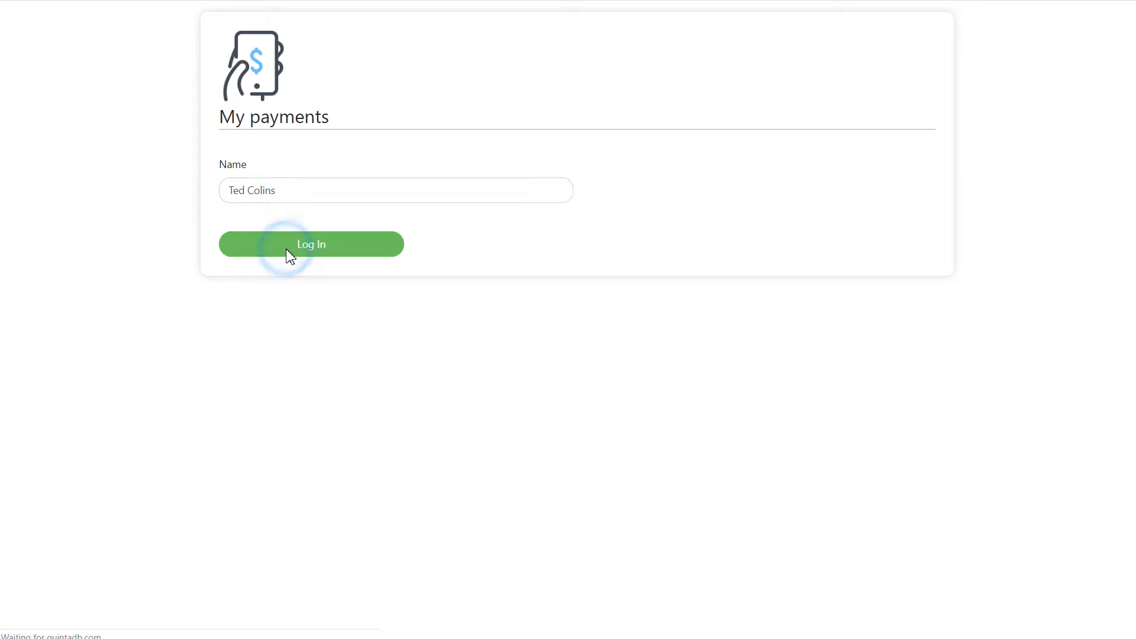
left_click(311, 243)
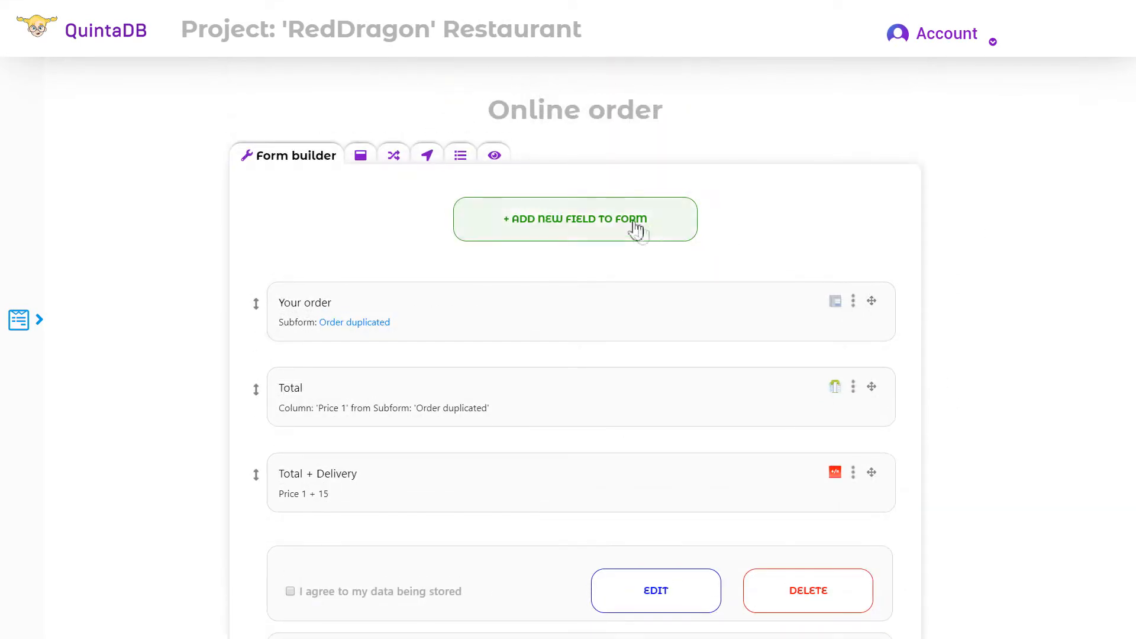
- Create a Login field and a Password field from Dividers and others
left_click(575, 219)
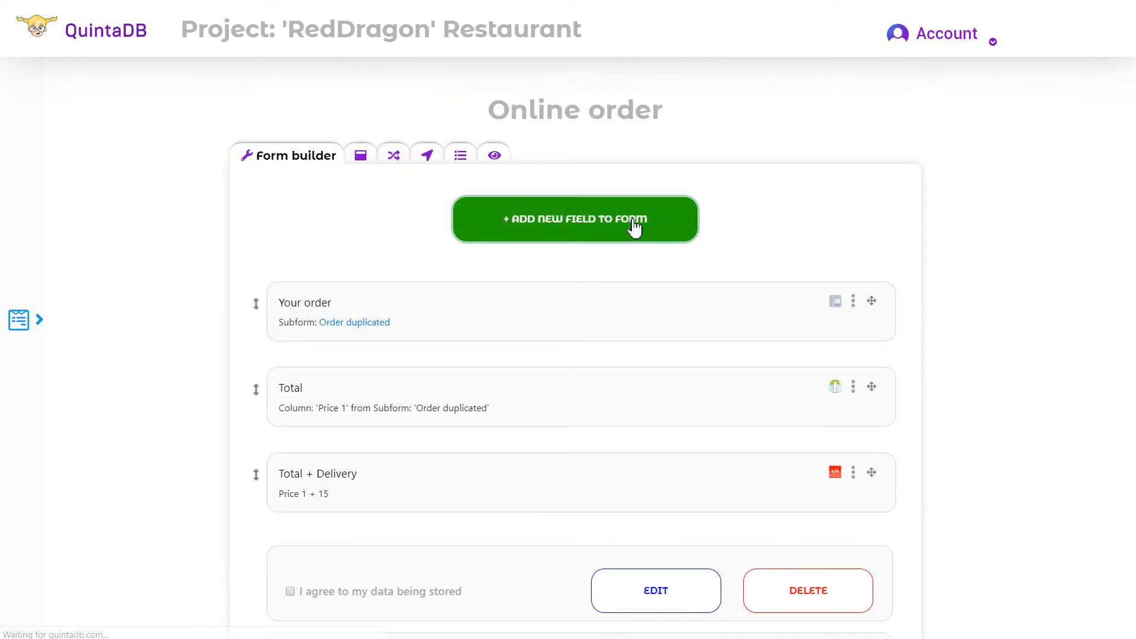
left_click(575, 219)
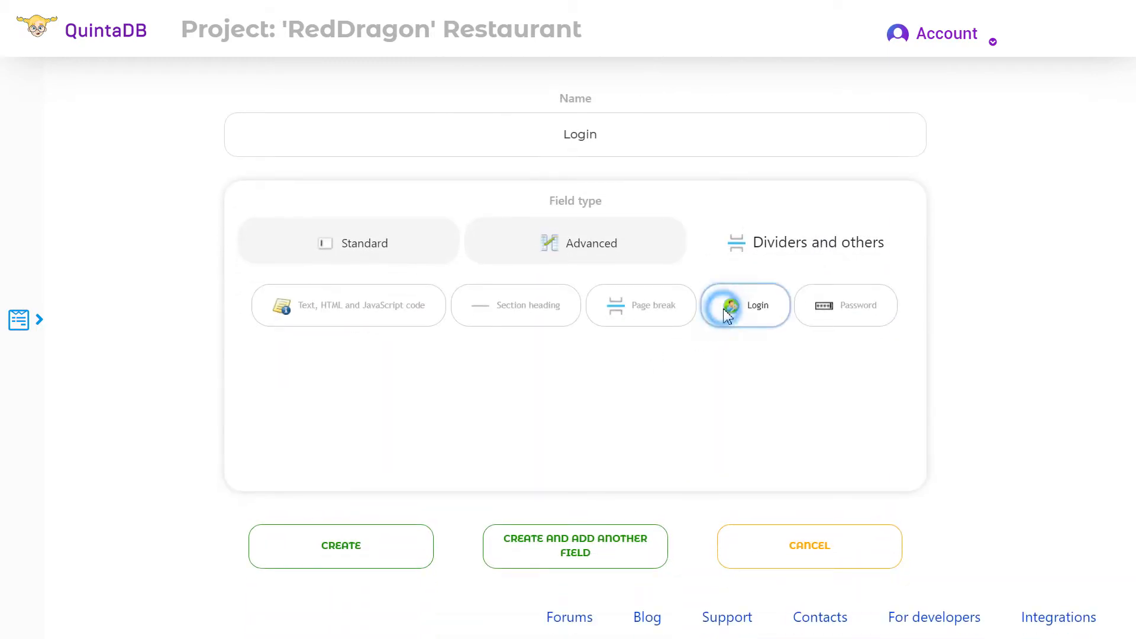
left_click(575, 545)
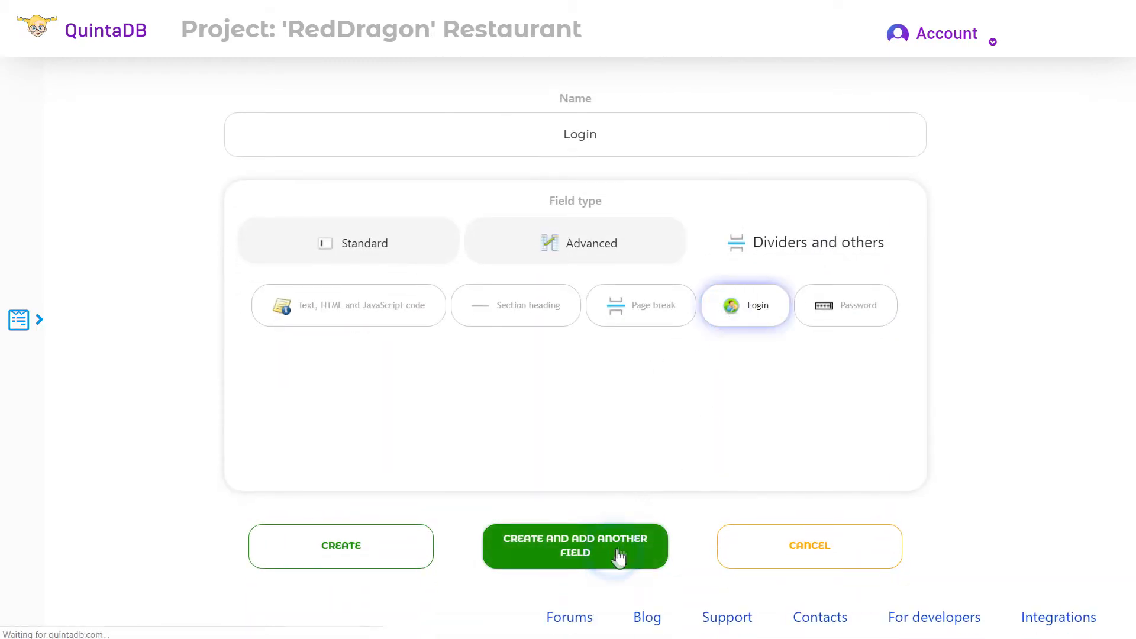
left_click(575, 546)
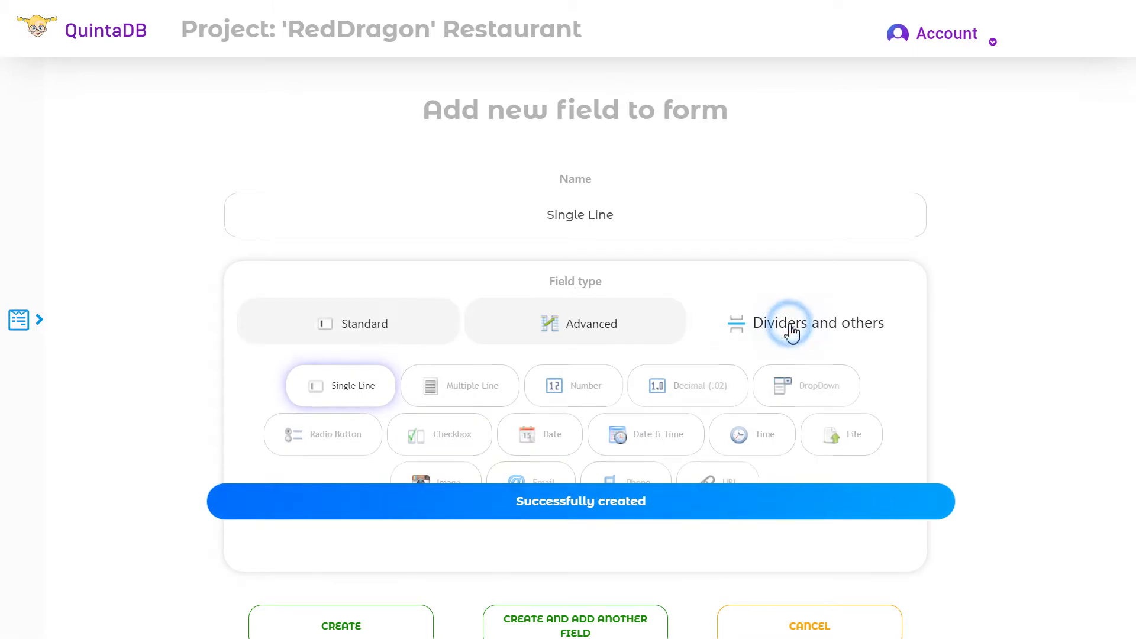
left_click(806, 323)
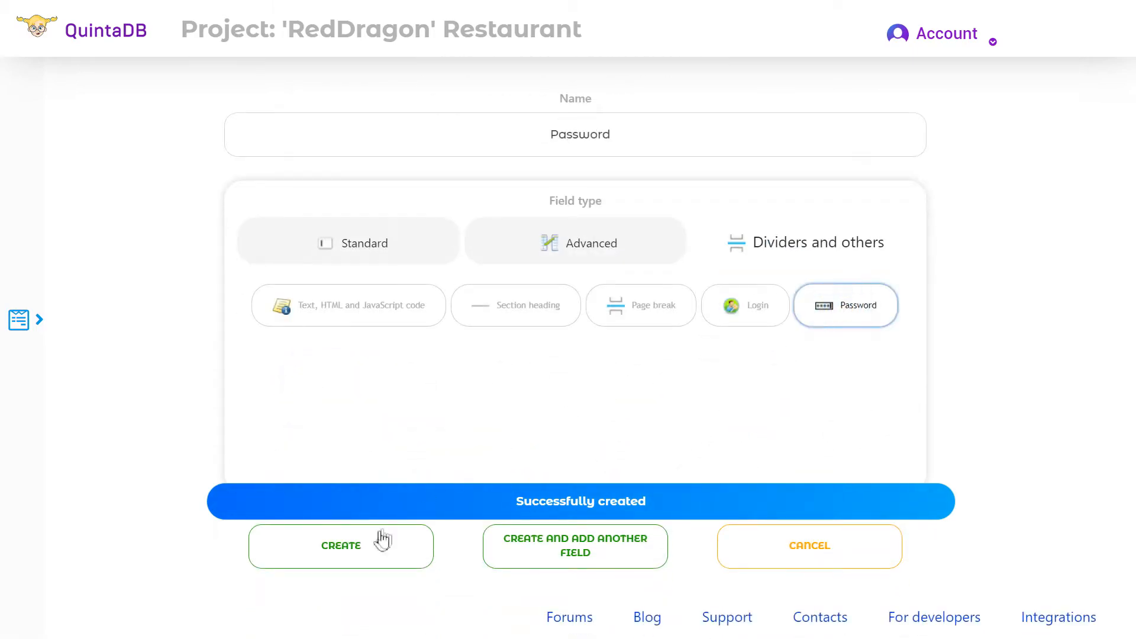
left_click(341, 545)
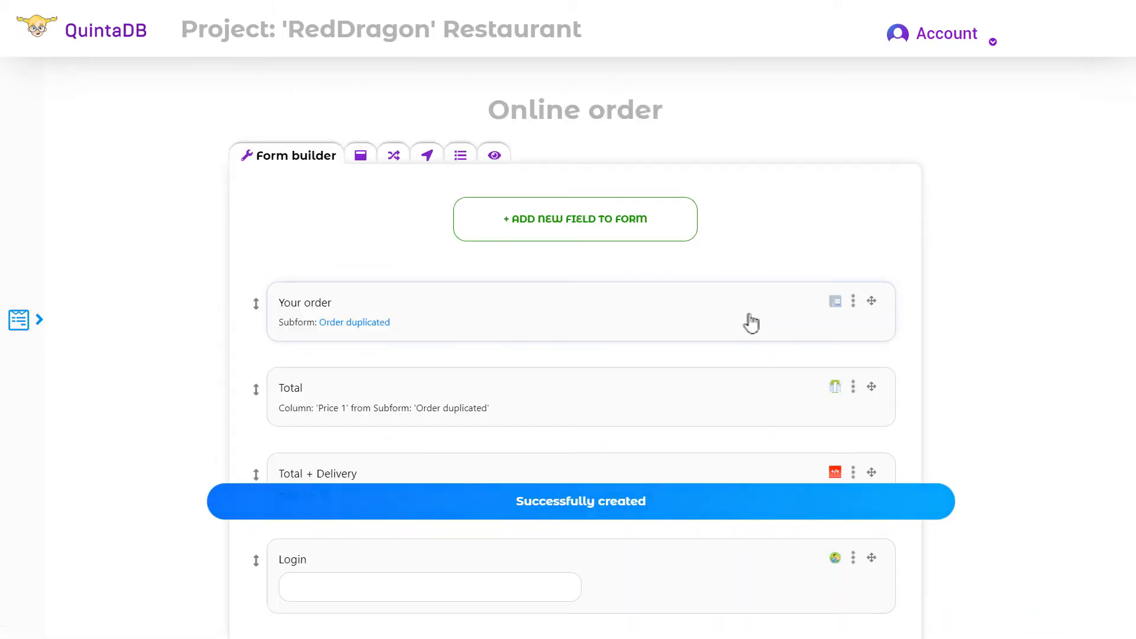
- Mark the Login and Password fields as Required through each field's options menu
scroll("down", 3)
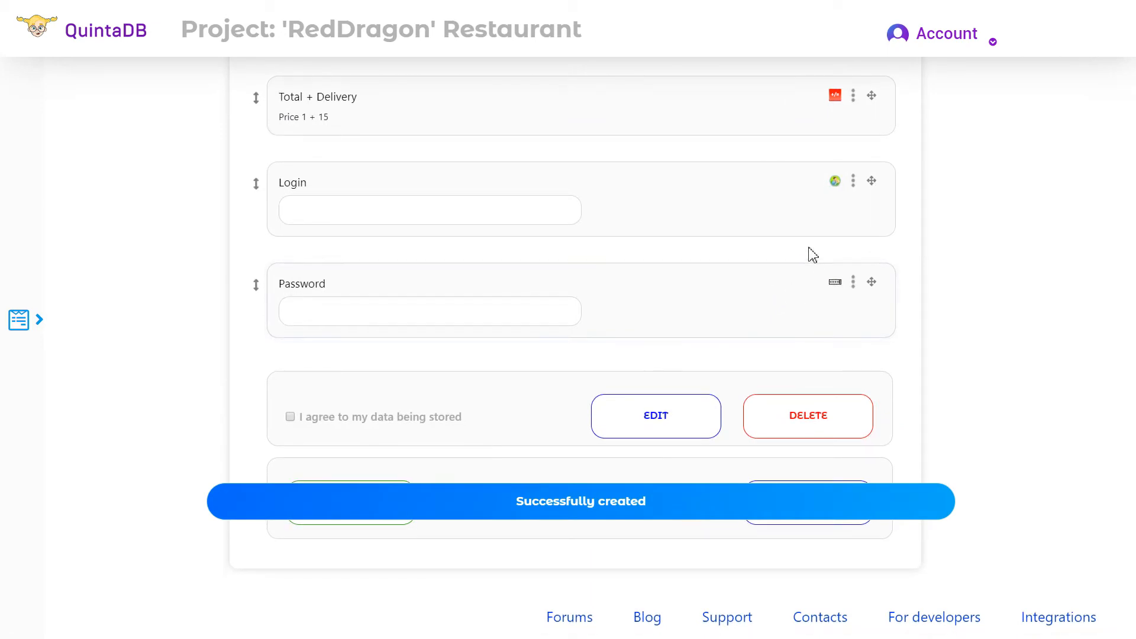
left_click(853, 181)
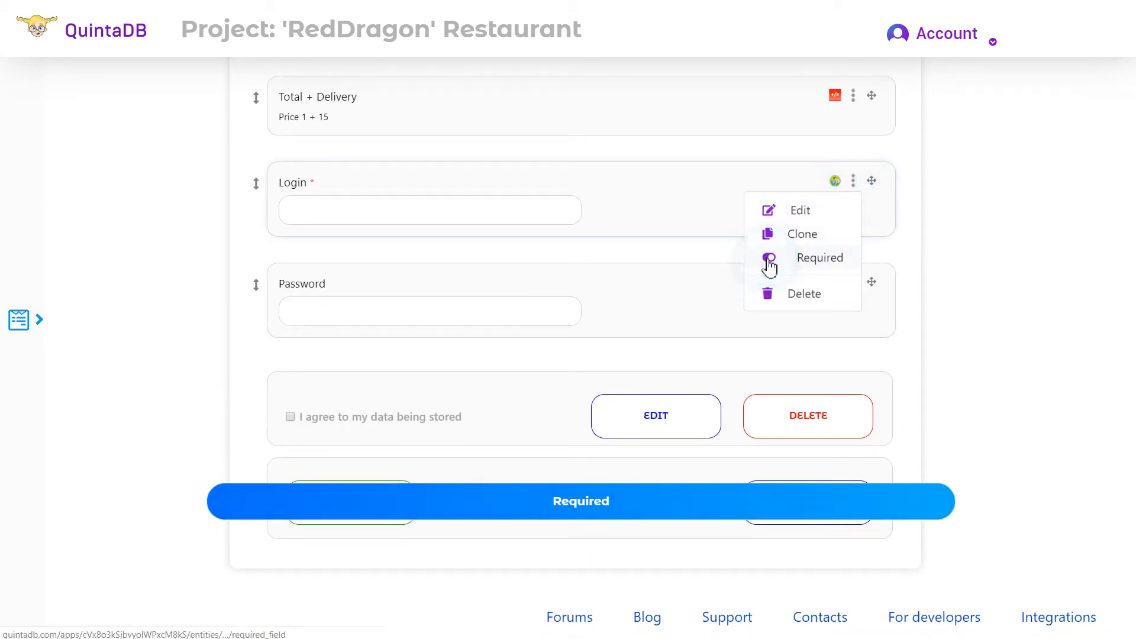
left_click(853, 281)
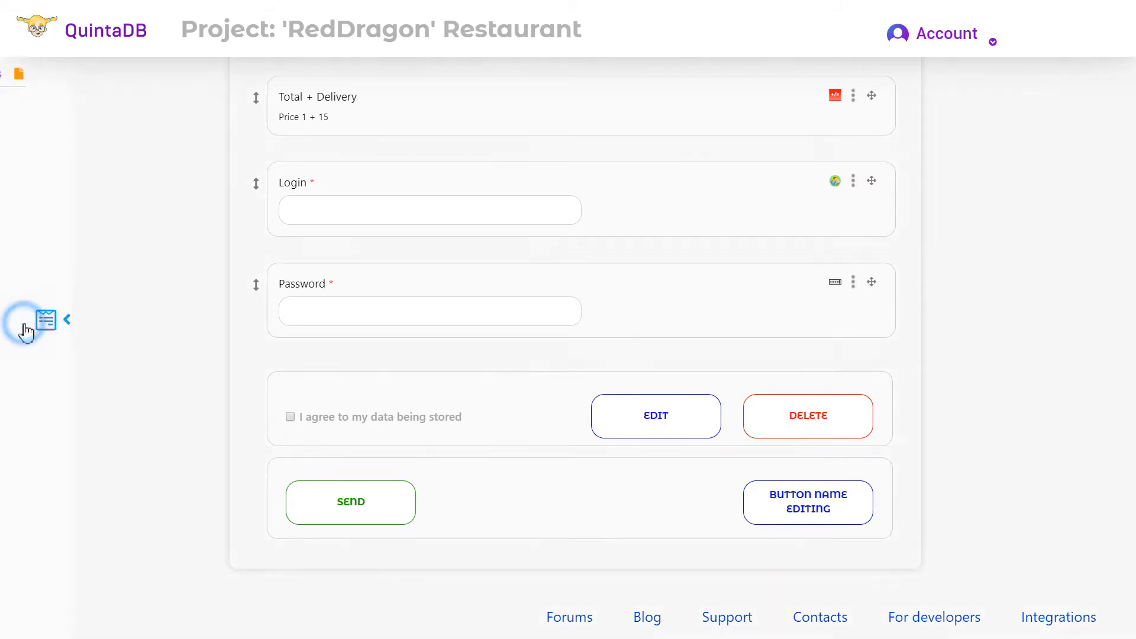
- Map the Table widget's Login form dropdowns to the Login and Password fields, then update
left_click(45, 319)
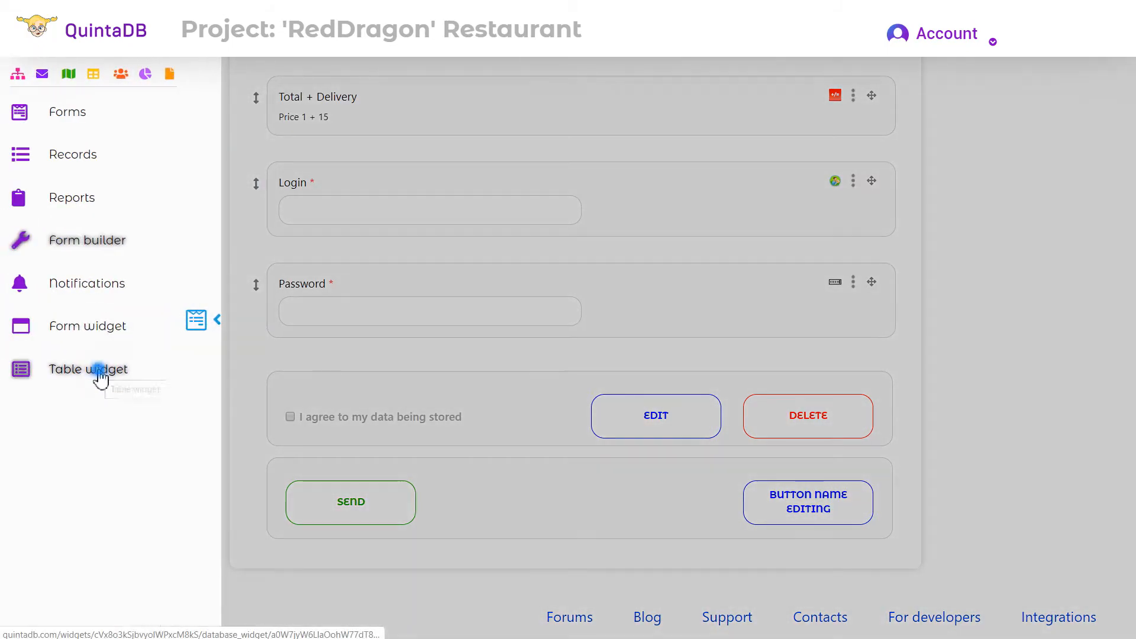
left_click(87, 369)
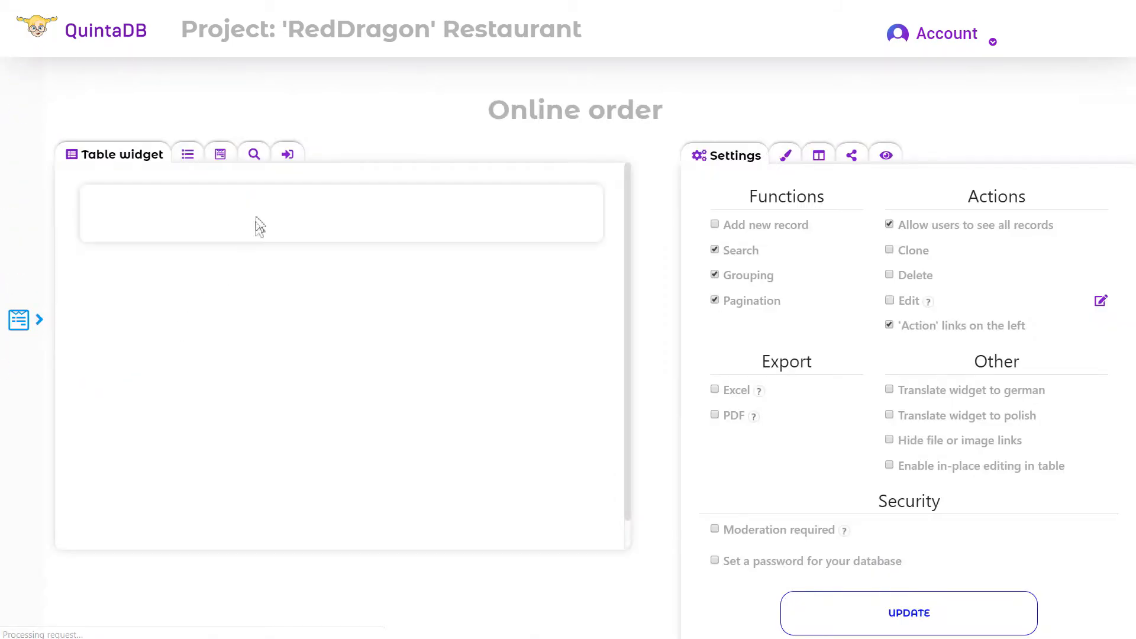
left_click(288, 153)
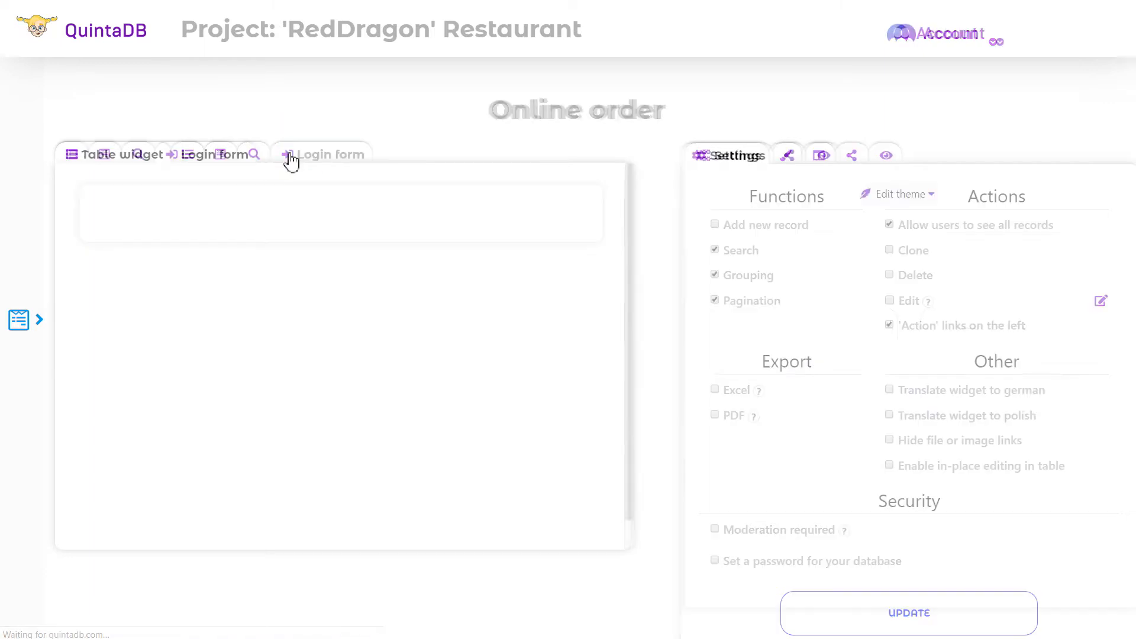
left_click(331, 154)
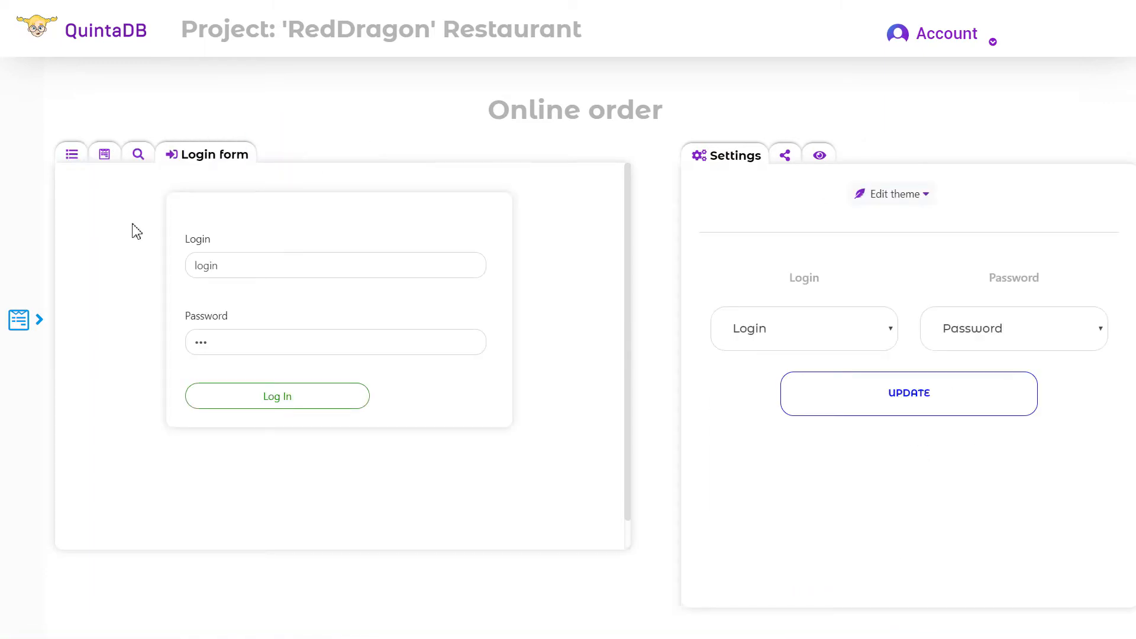
left_click(803, 329)
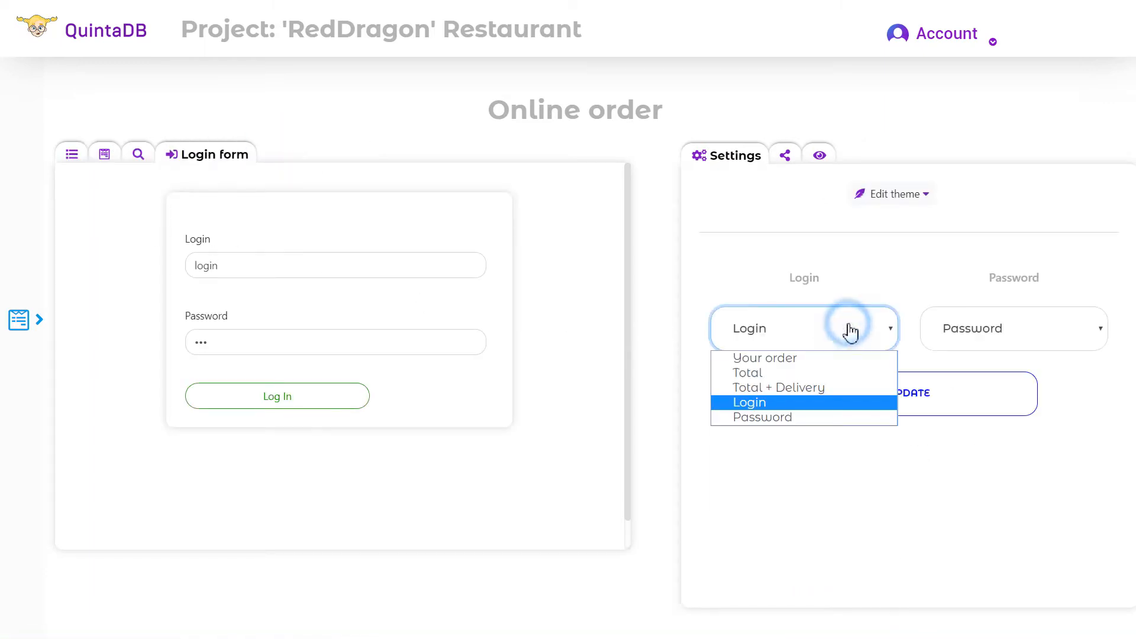
left_click(750, 402)
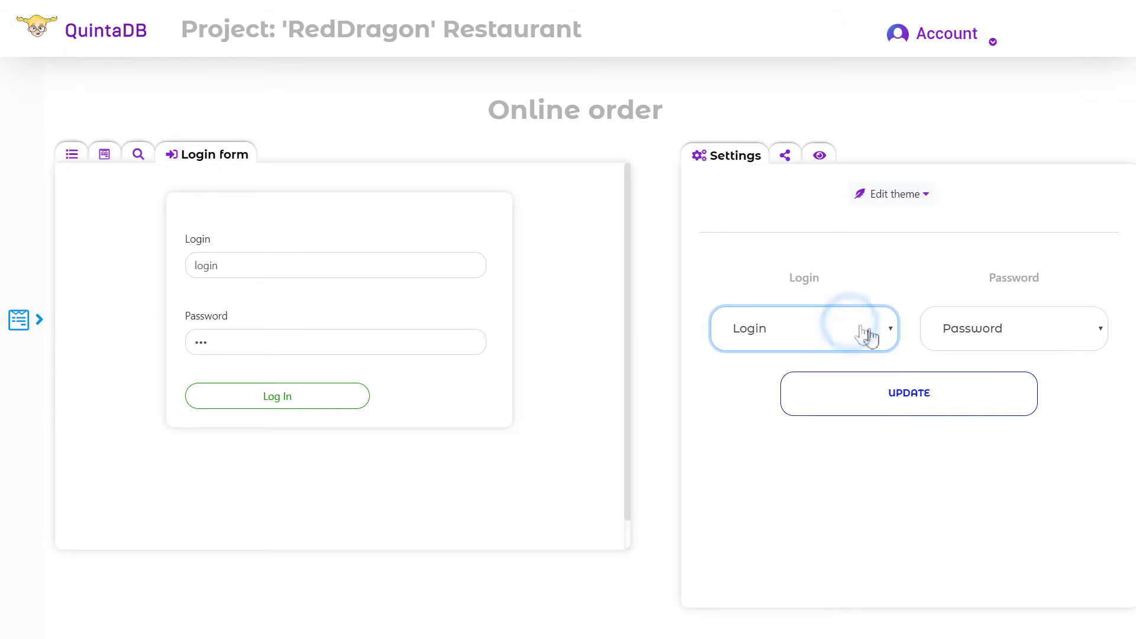
left_click(1013, 328)
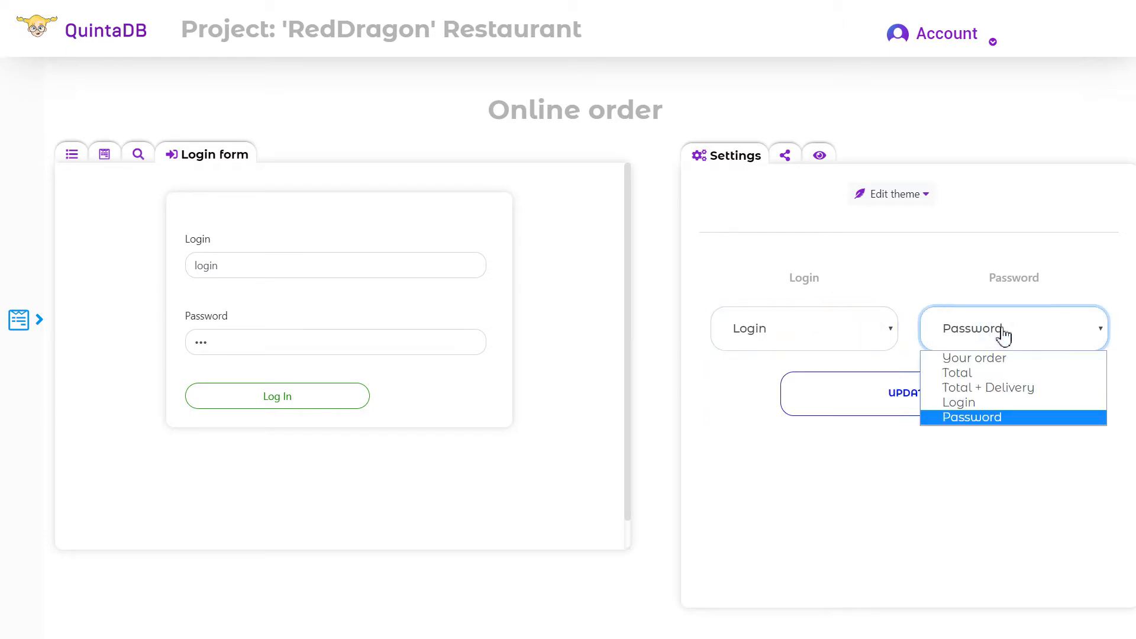
left_click(971, 417)
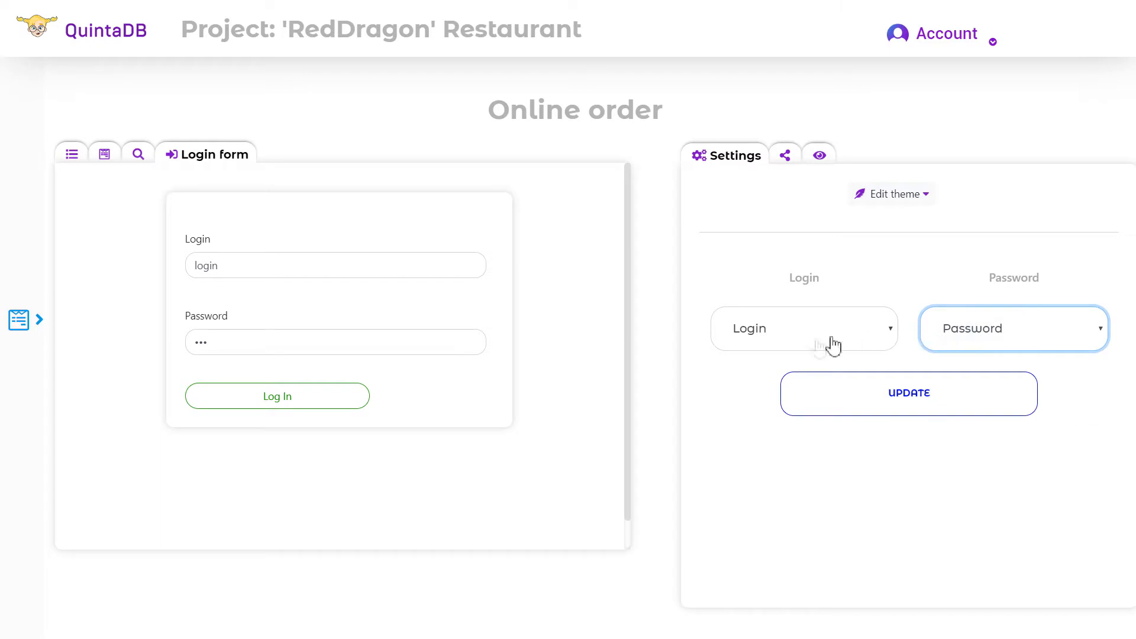
left_click(890, 193)
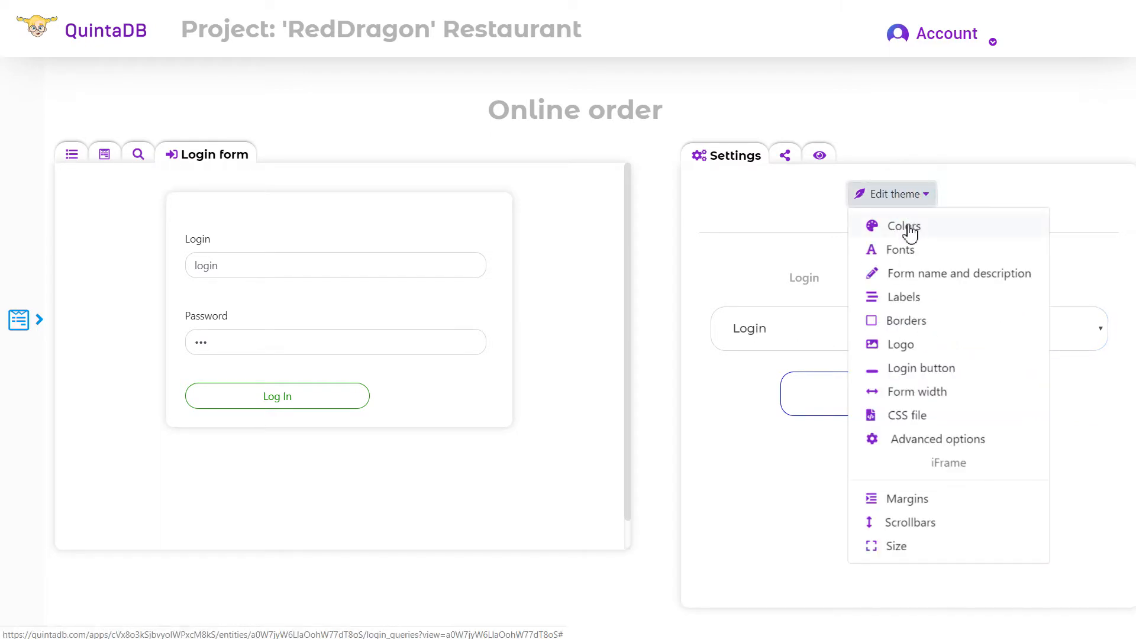
- Set the login form's font-family to Arial Black and apply it
left_click(903, 226)
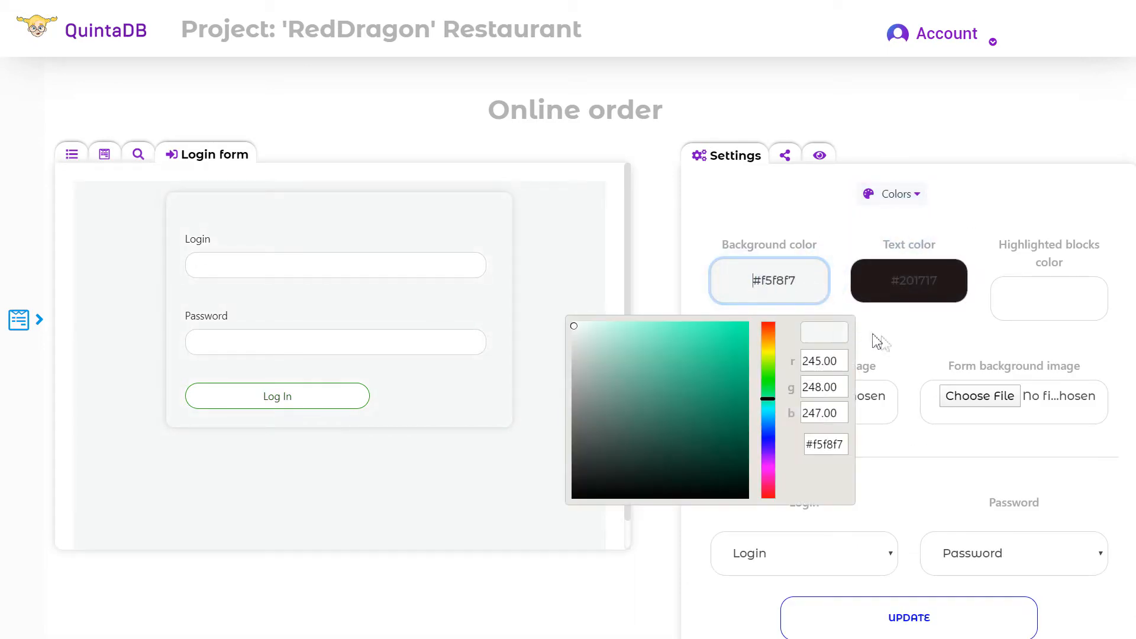
left_click(891, 119)
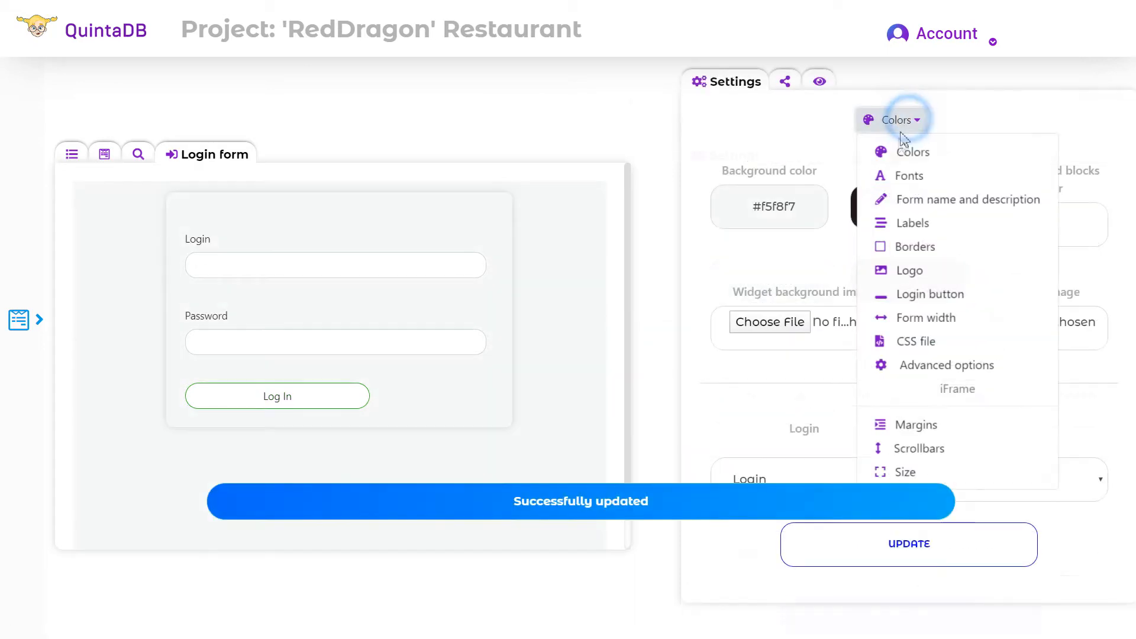
left_click(907, 175)
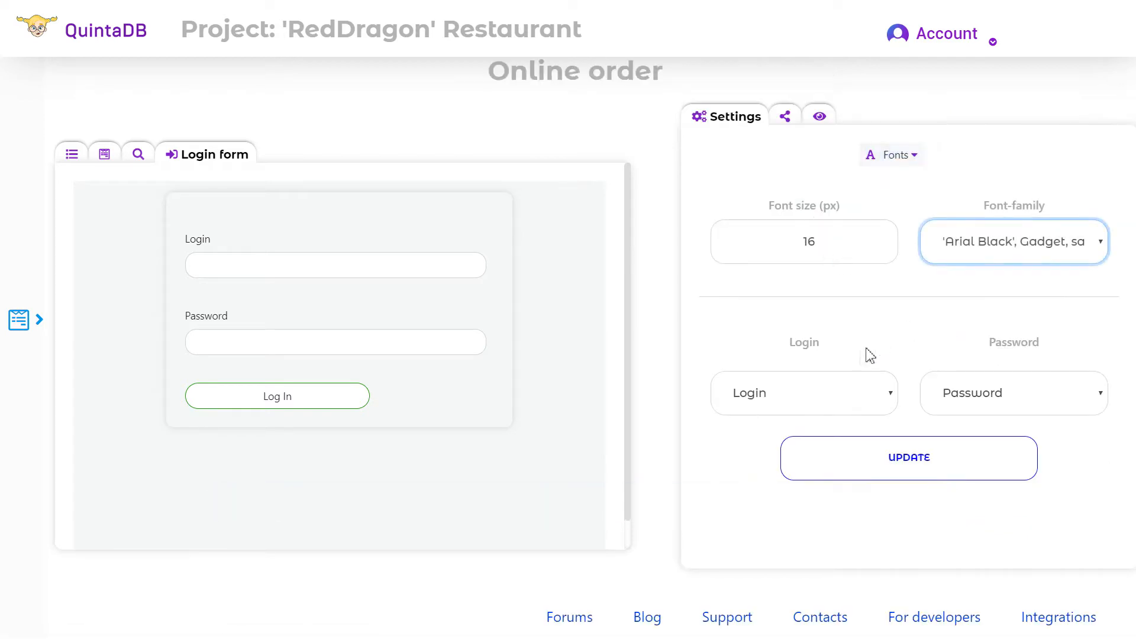
left_click(909, 458)
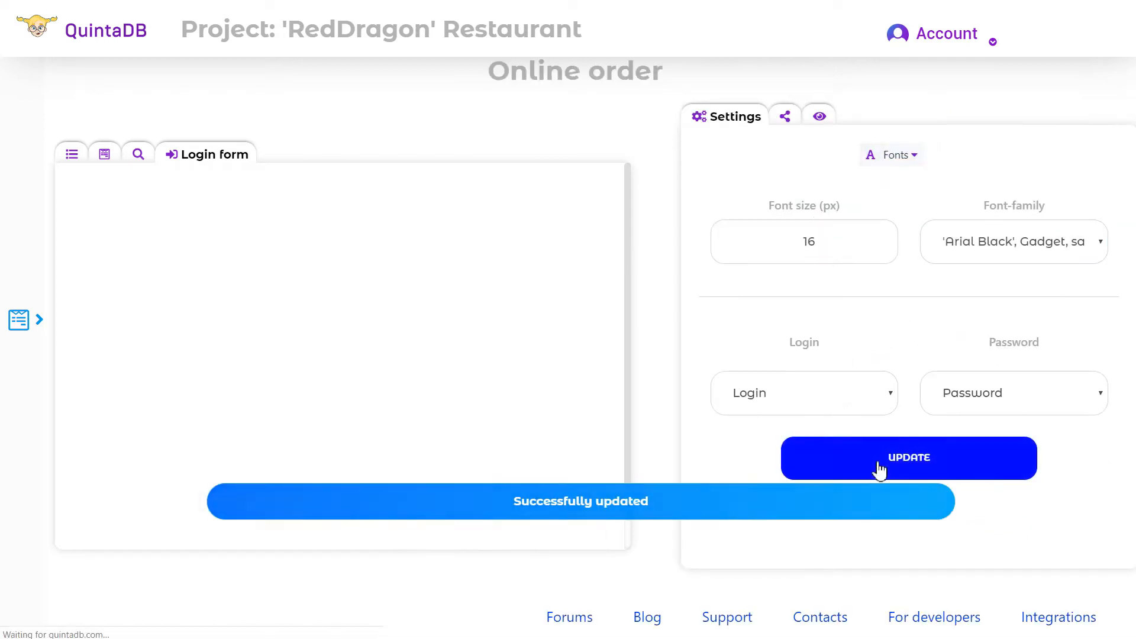
- Add the shopping-cart logo and view the CSS file options
left_click(908, 458)
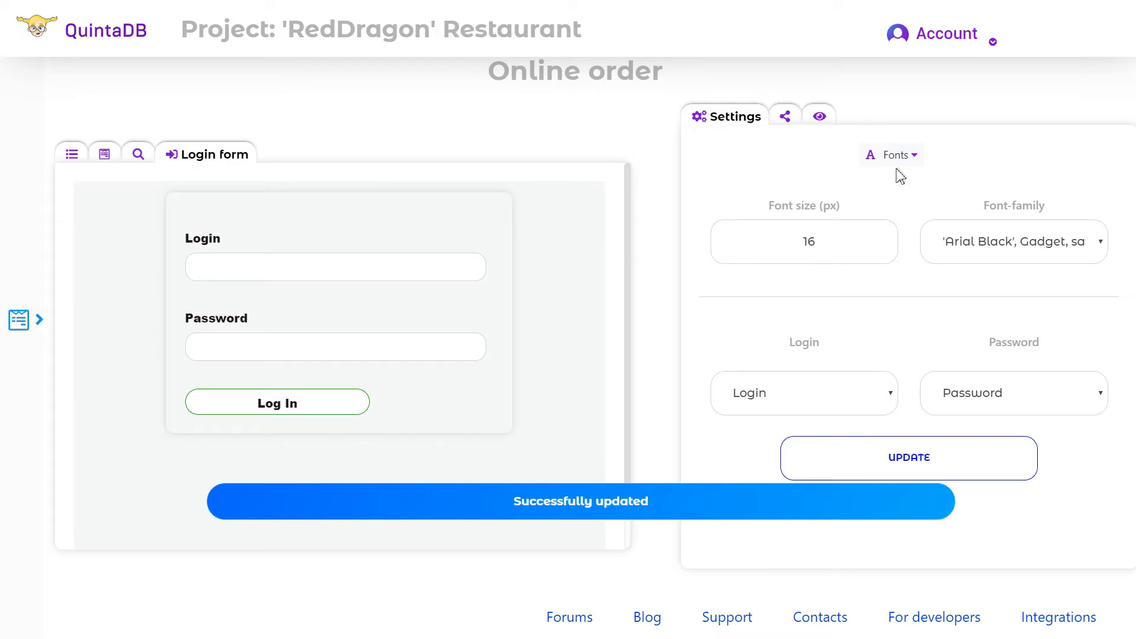
left_click(890, 155)
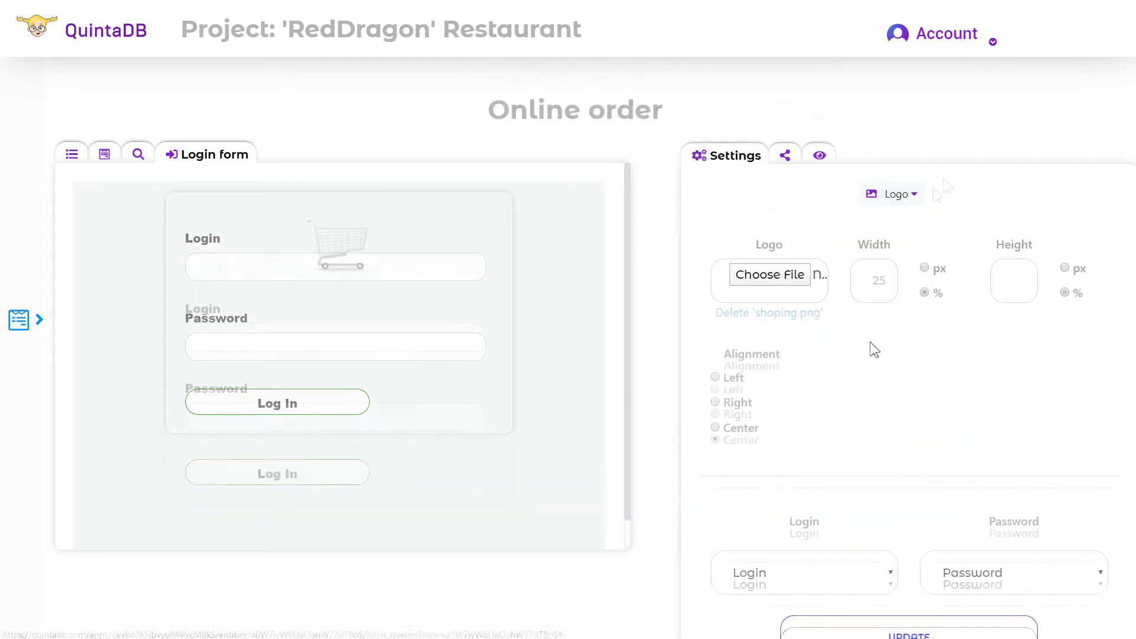
left_click(891, 194)
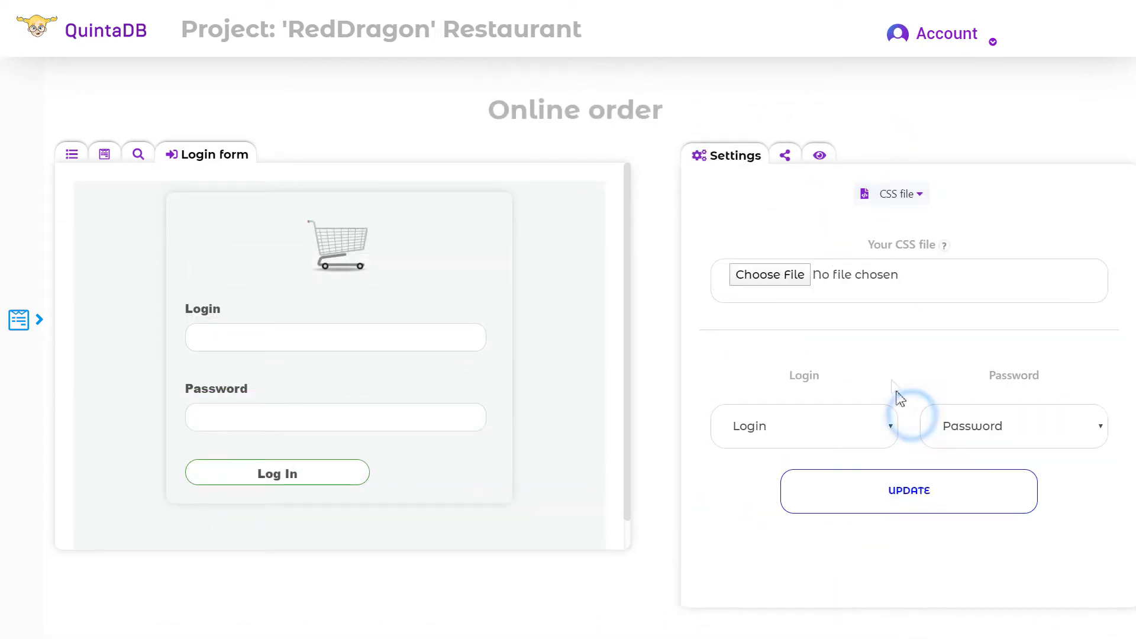
scroll("up", 3)
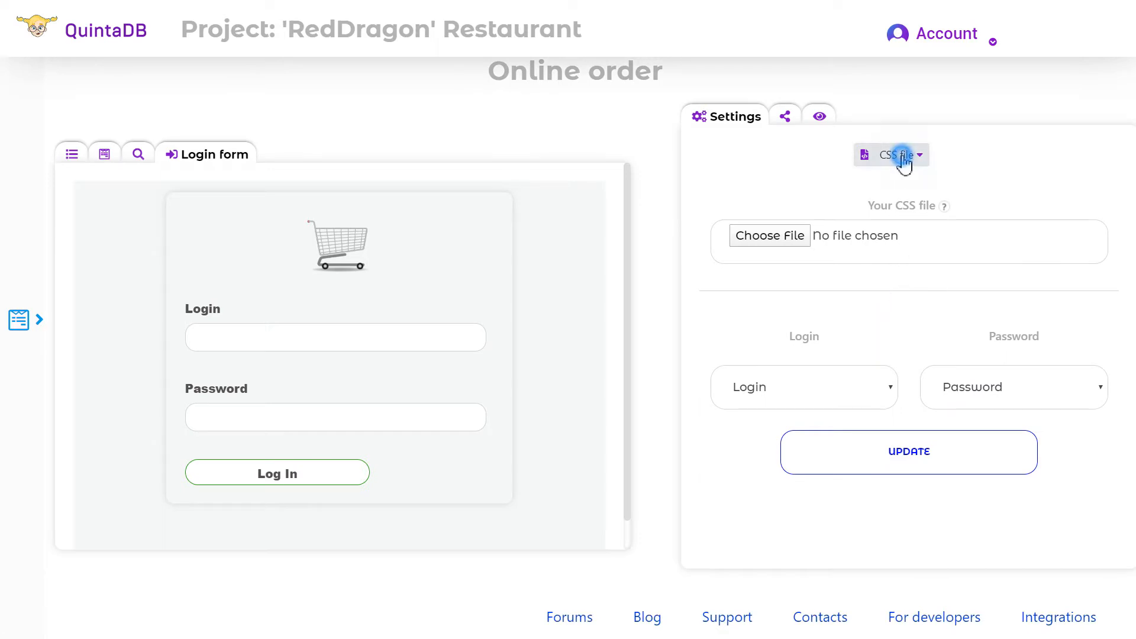
- Switch on Allow Record Edits upon login in the advanced options and update
left_click(899, 154)
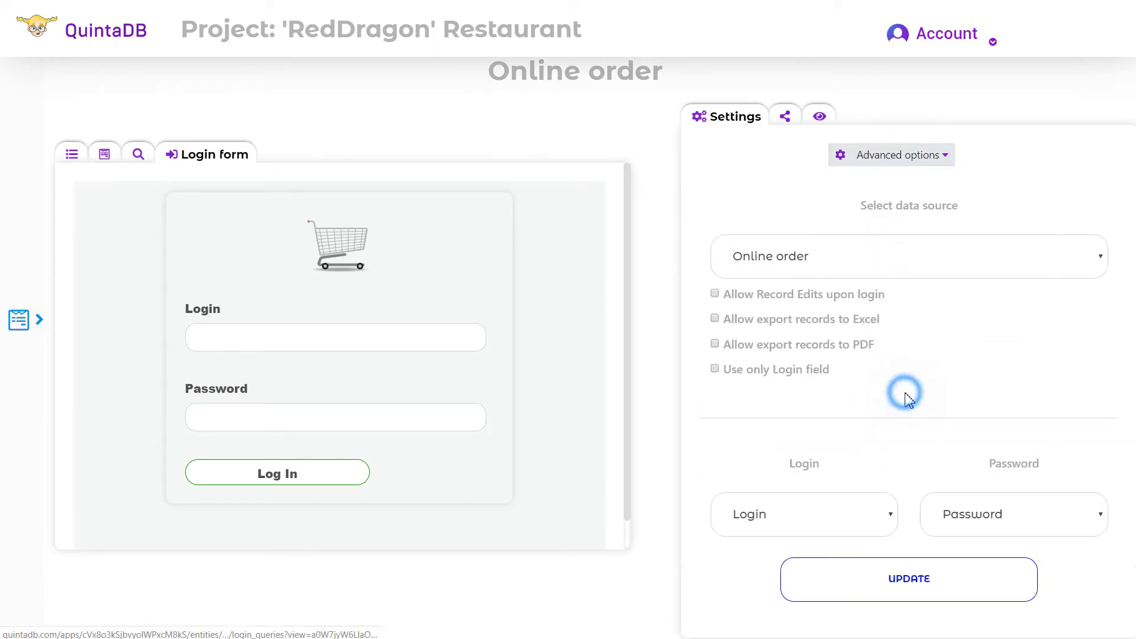
scroll("up", 3)
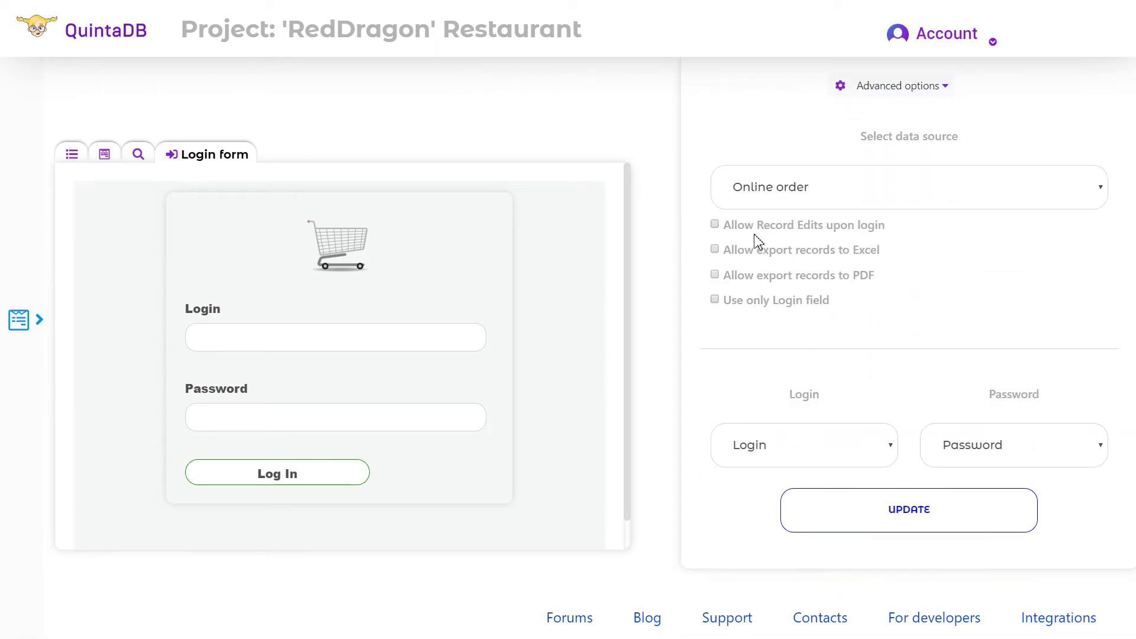
left_click(715, 223)
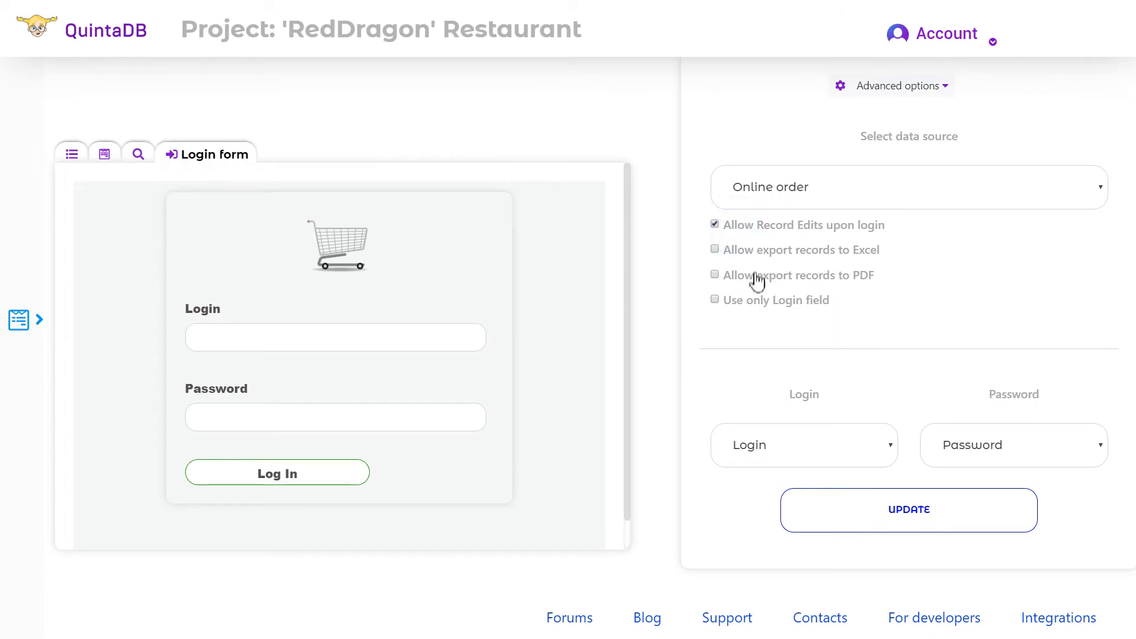
mouse_move(727, 320)
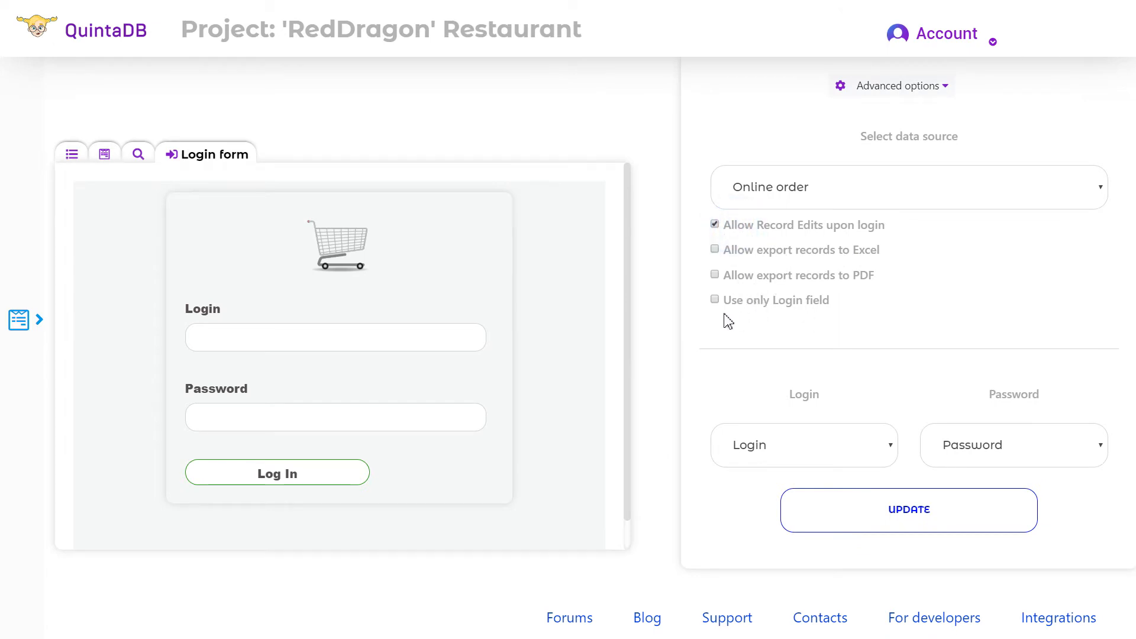
left_click(714, 299)
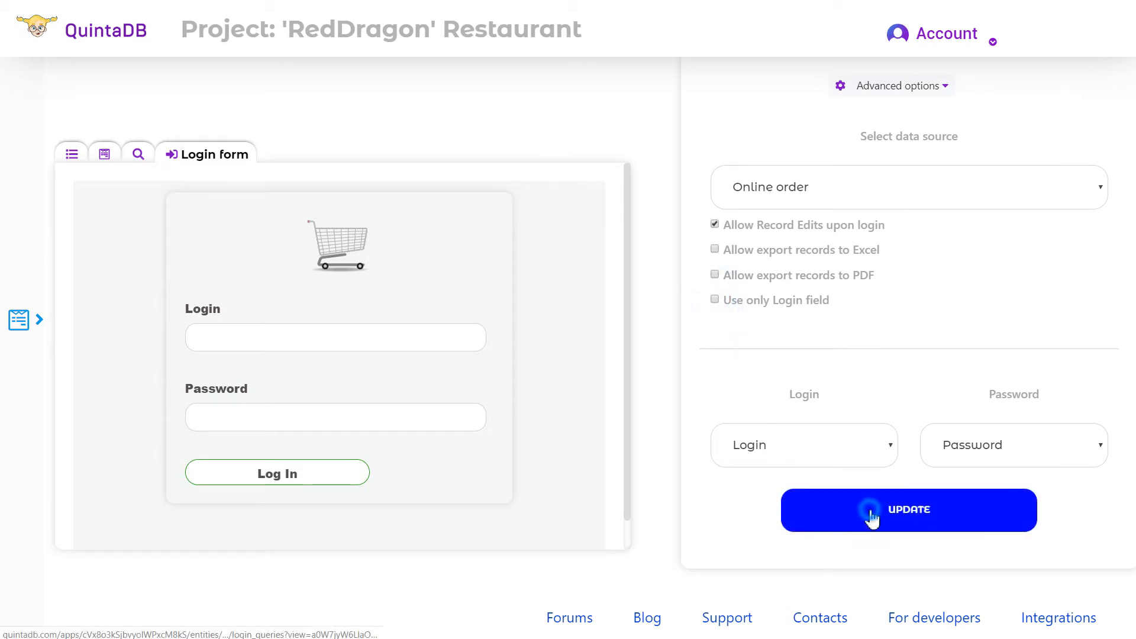
- Save the login form settings and review its share URL, HTML, script and iframe codes
left_click(908, 509)
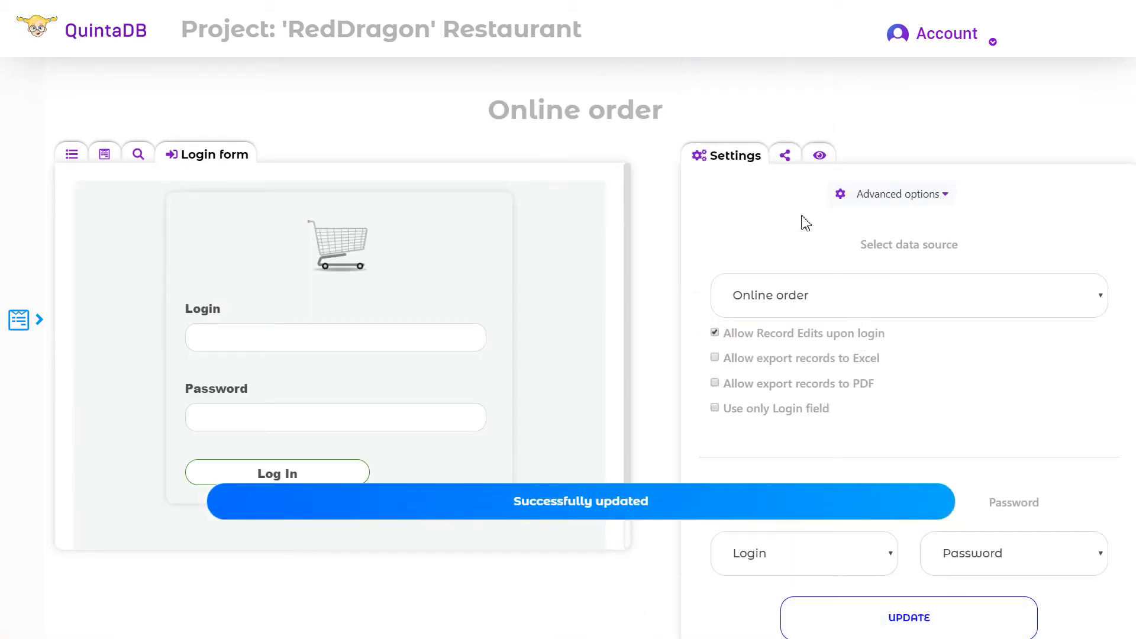
left_click(784, 155)
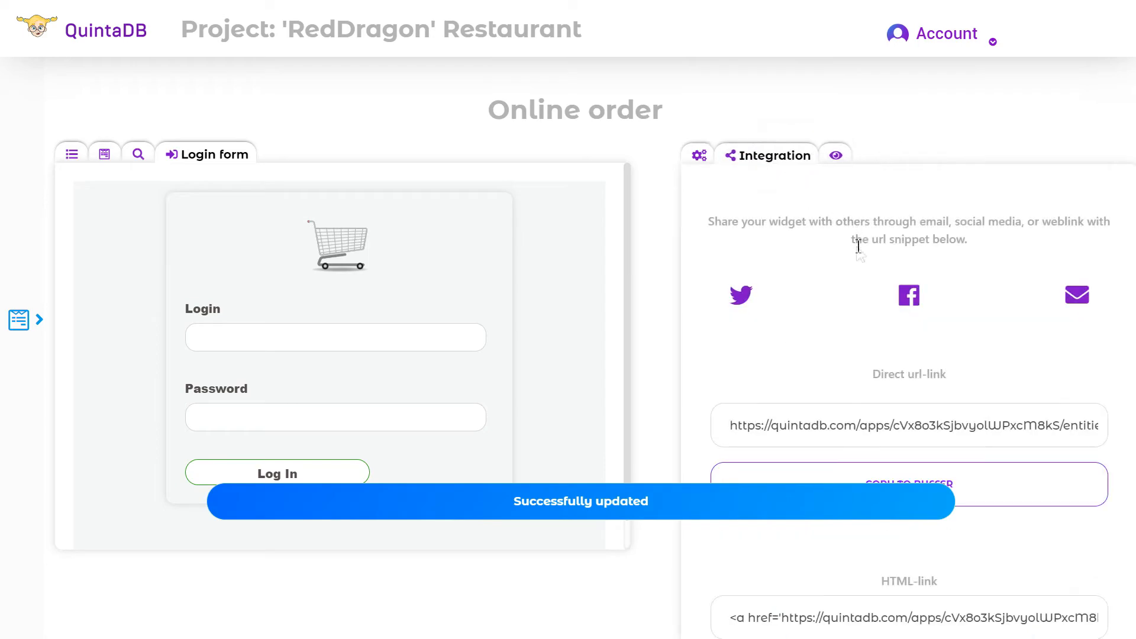
scroll("down", 3)
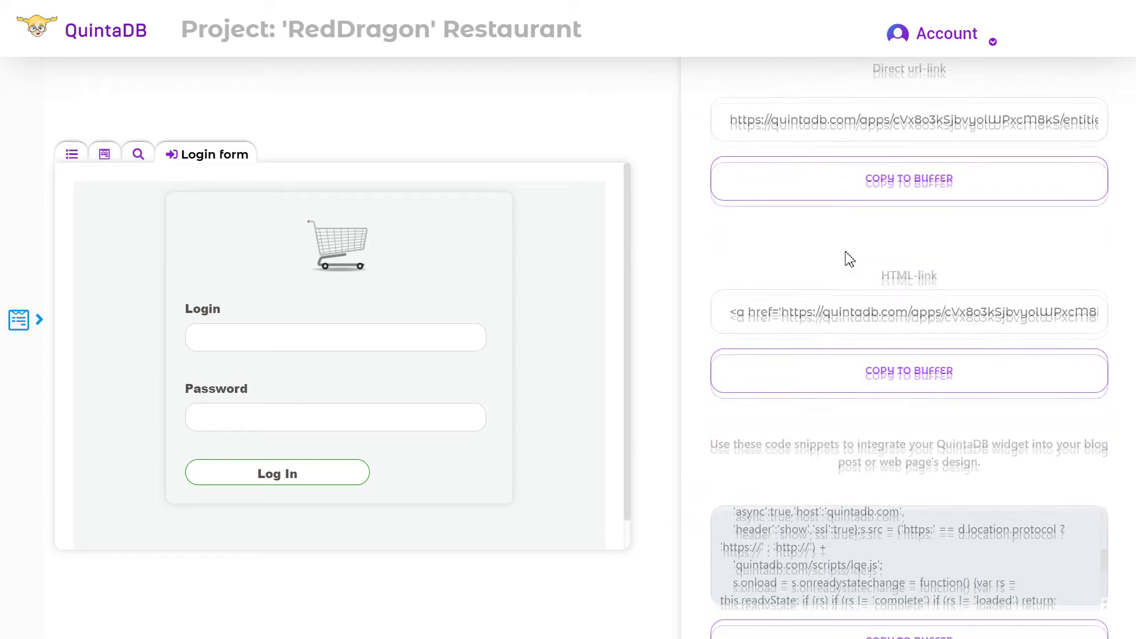
scroll("down", 3)
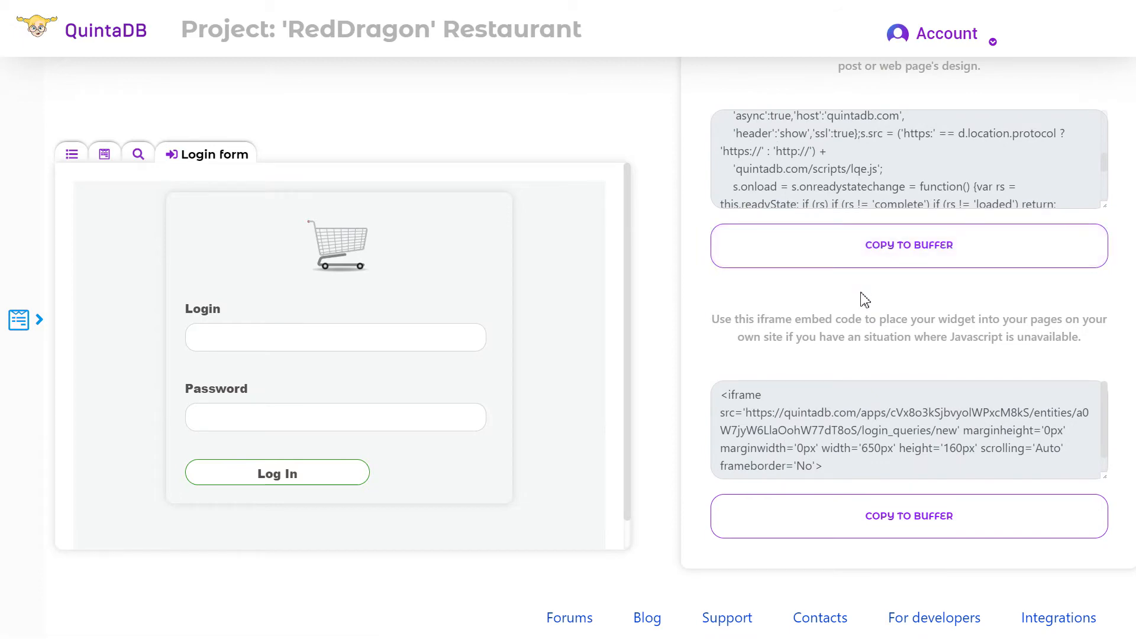
left_click(26, 319)
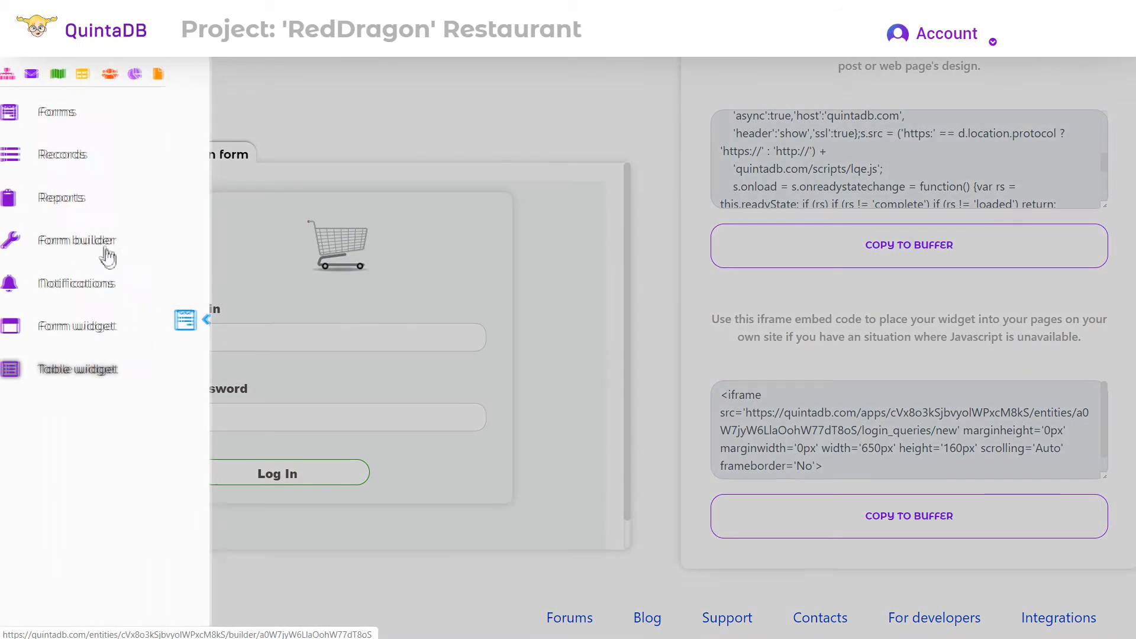
- Add a Status dropdown field offering New, Processed and Complete
left_click(79, 240)
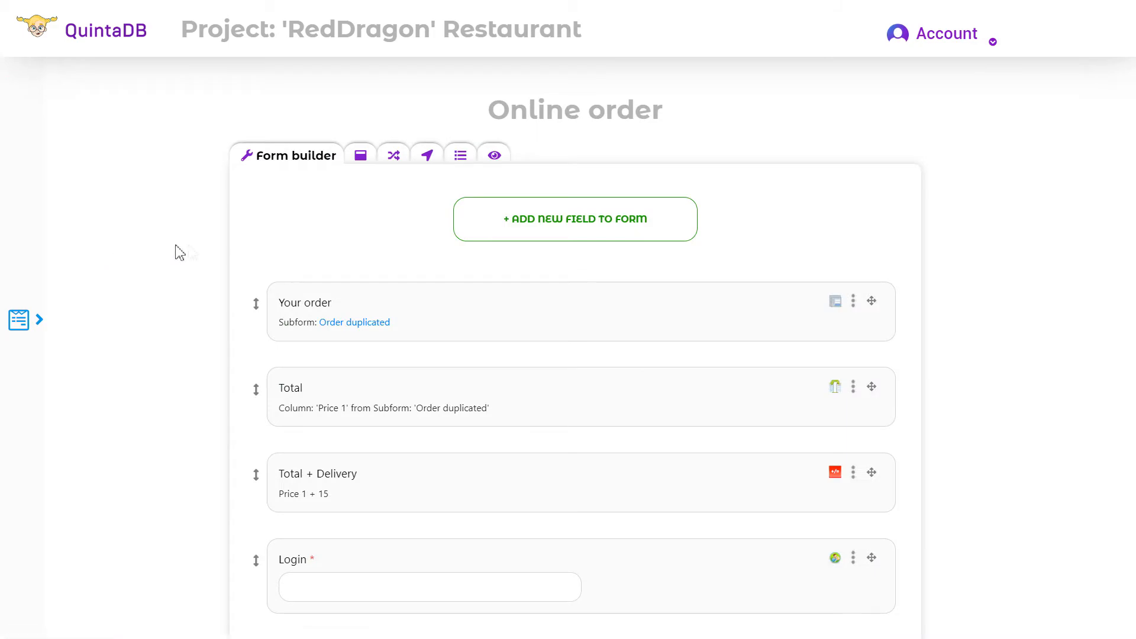
scroll("down", 3)
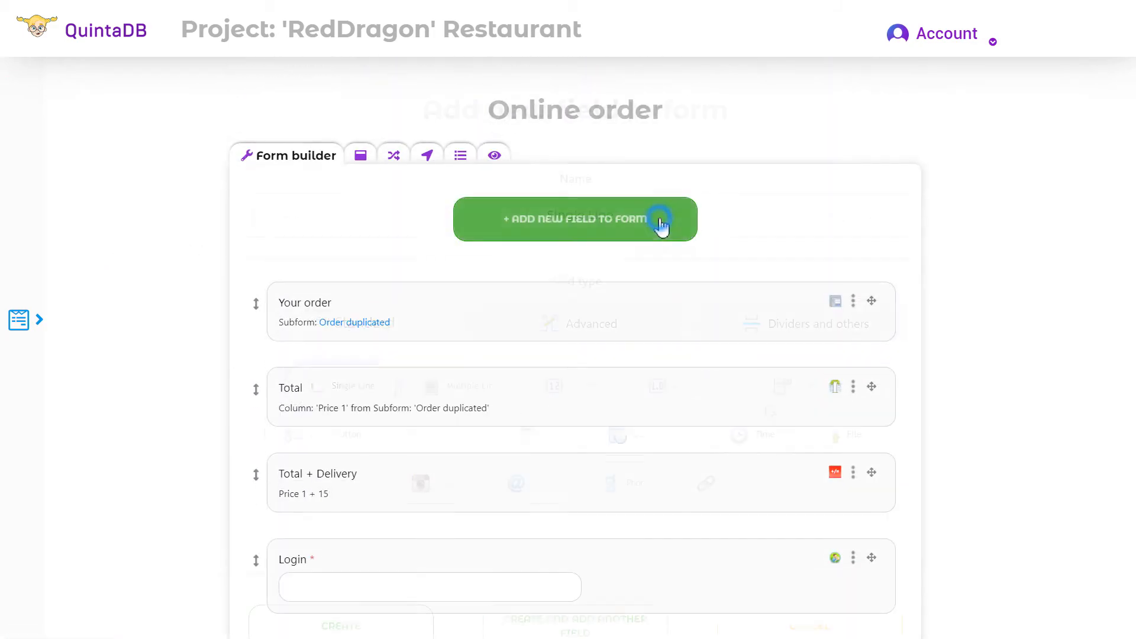
left_click(575, 219)
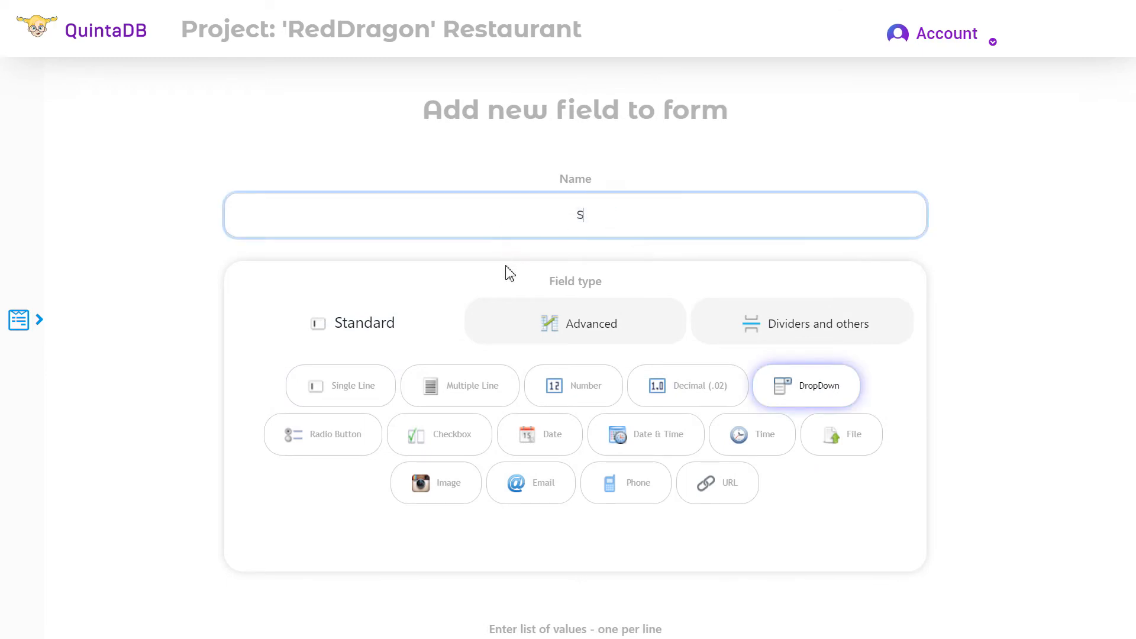
scroll("down", 3)
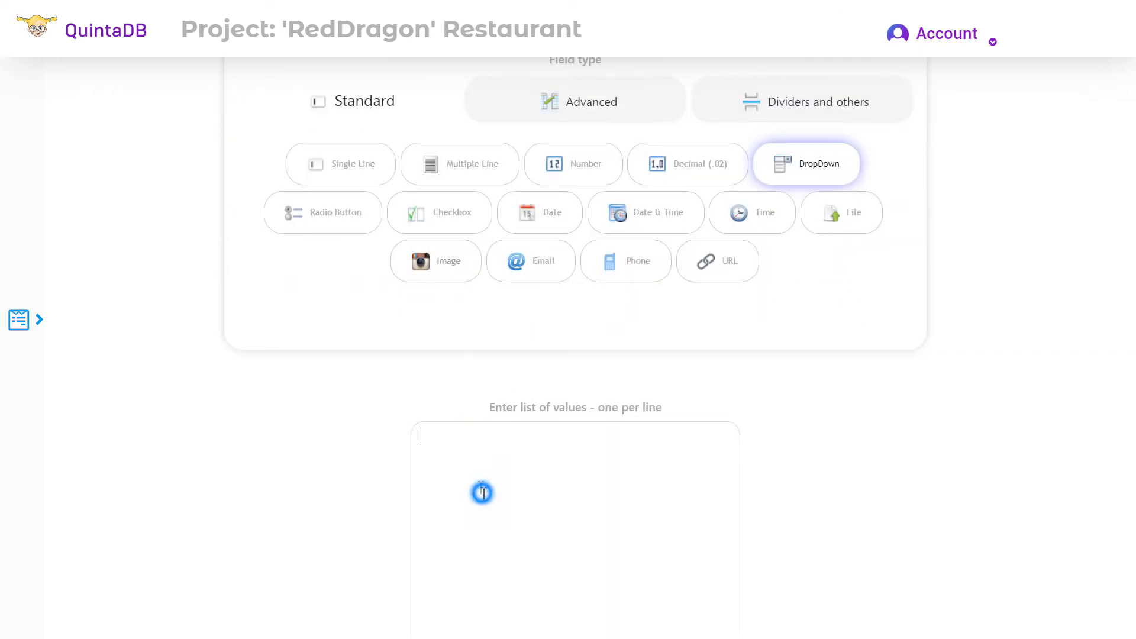
type("New")
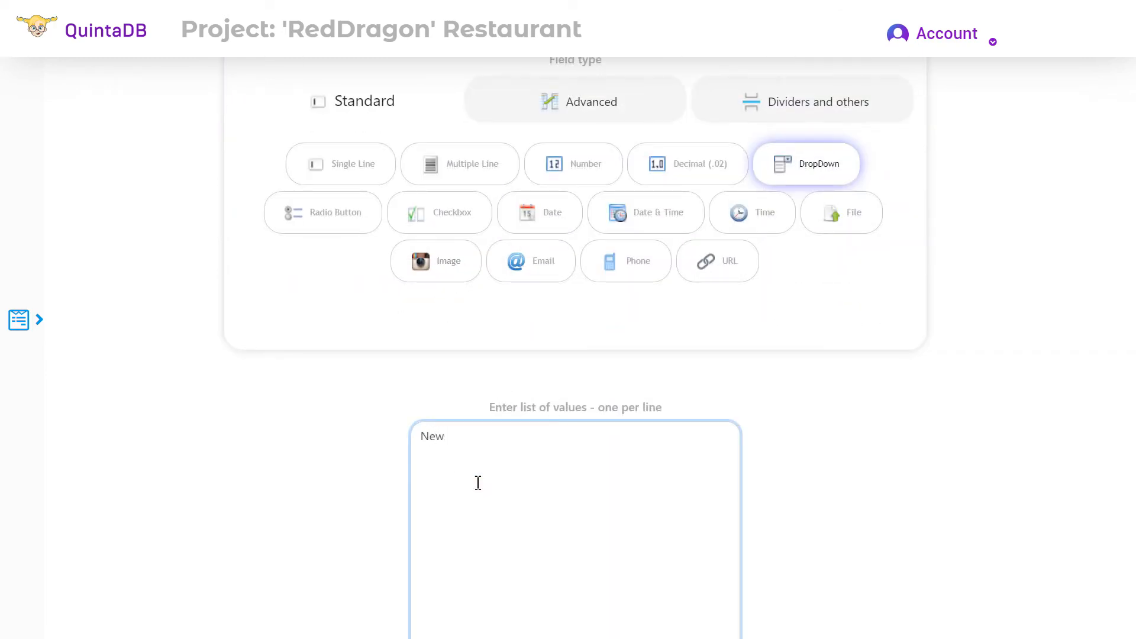
type("Processed")
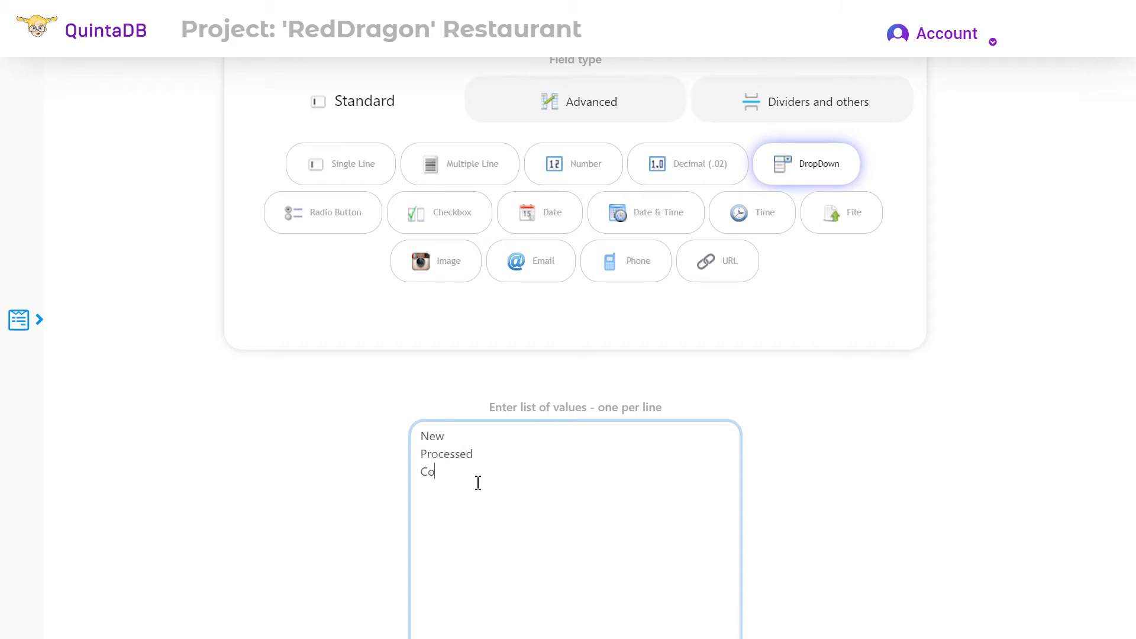
type("mplete")
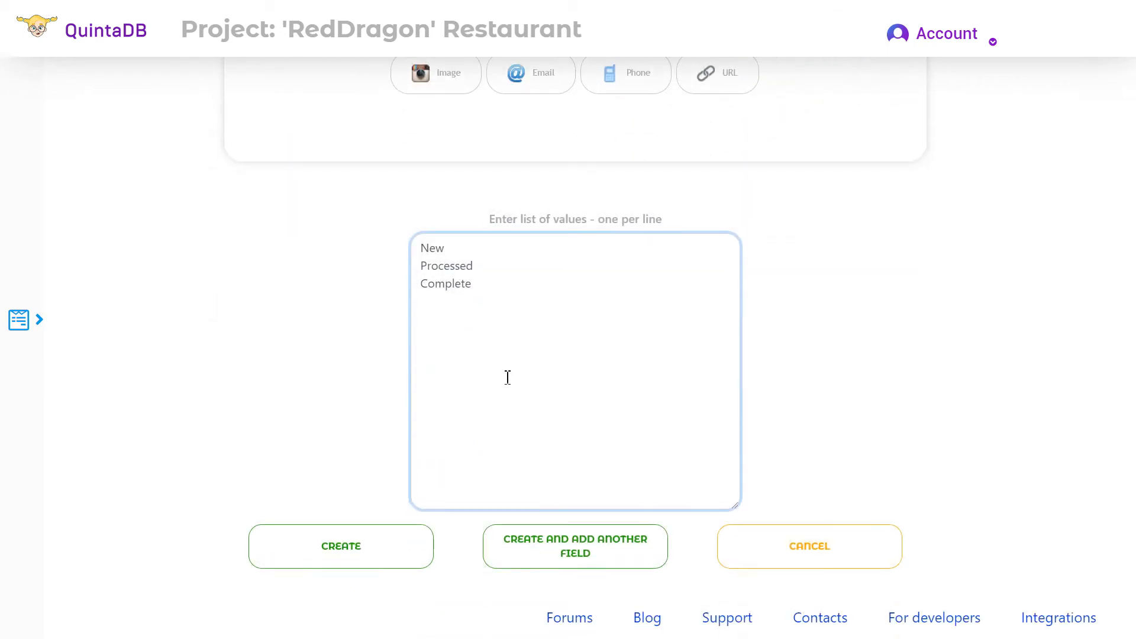
left_click(341, 545)
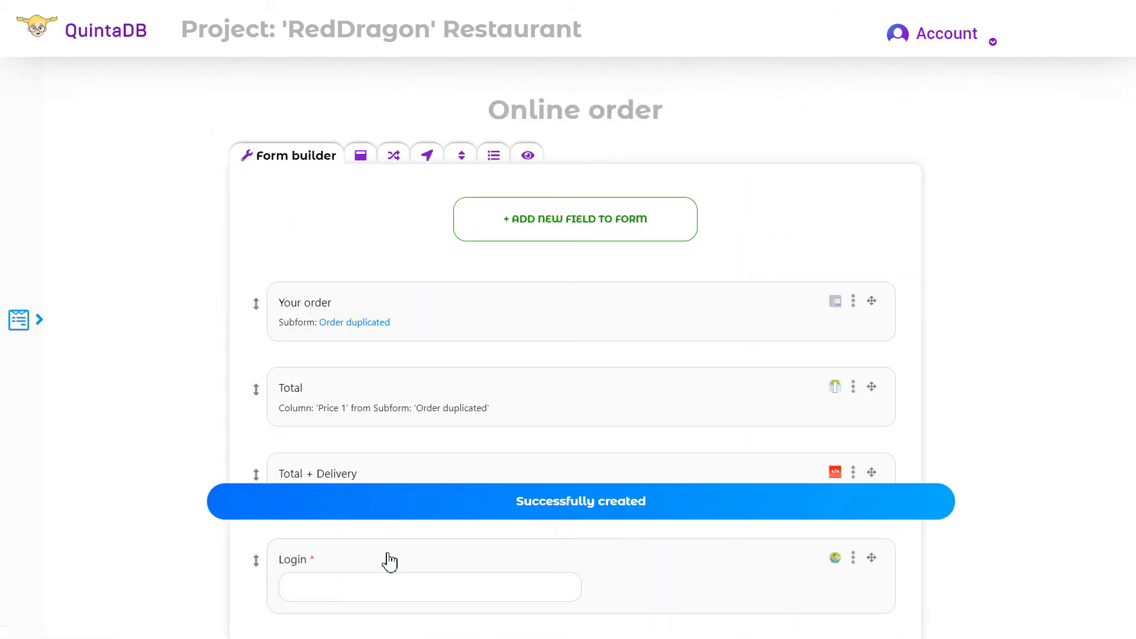
- Show the Form widget's Fields tab listing Login, Password and Status as visible
scroll("down", 3)
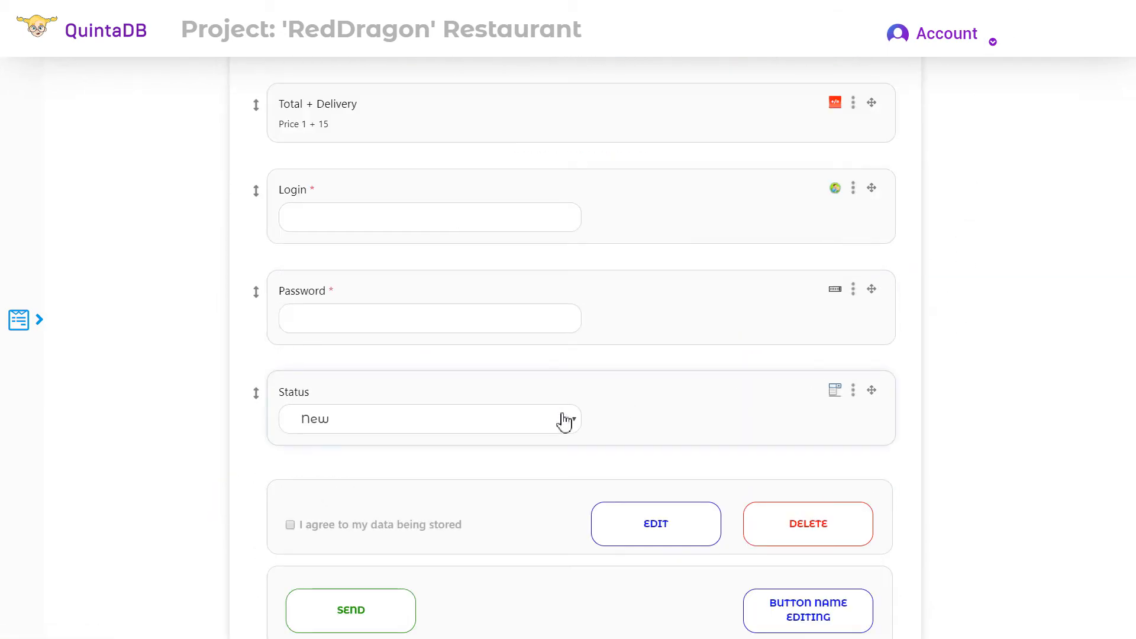
left_click(24, 320)
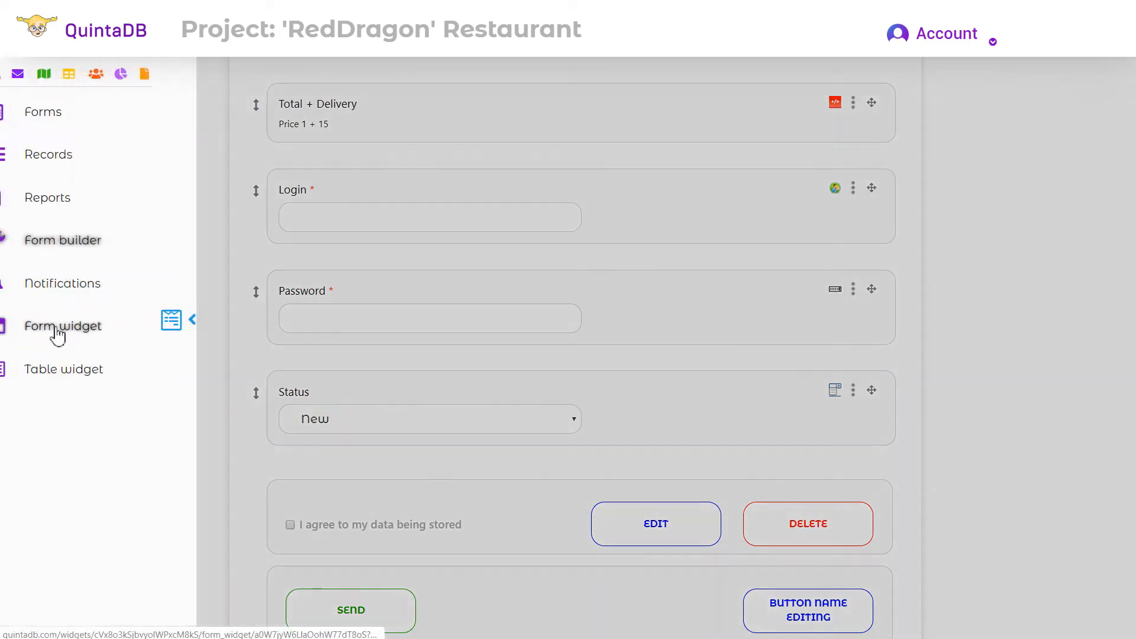
left_click(62, 326)
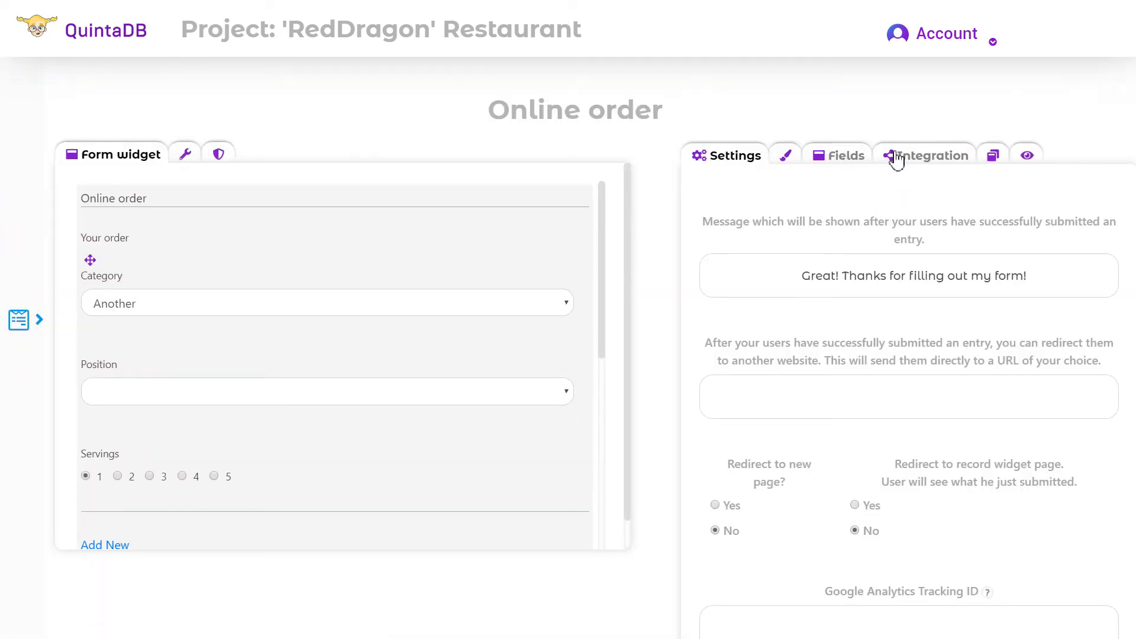
left_click(846, 155)
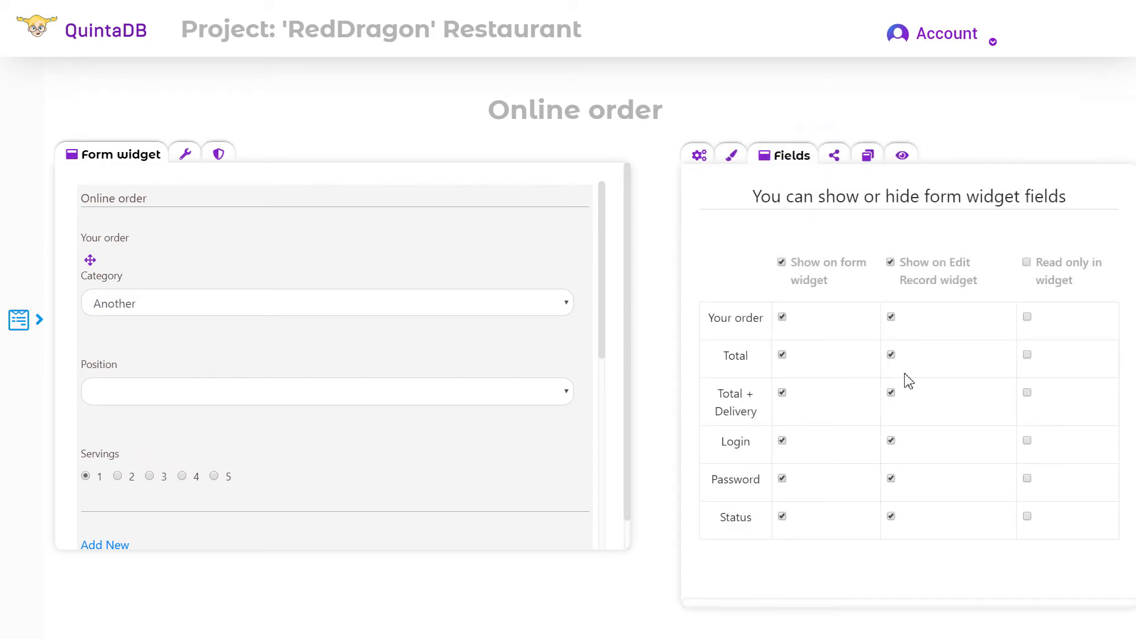
mouse_move(787, 507)
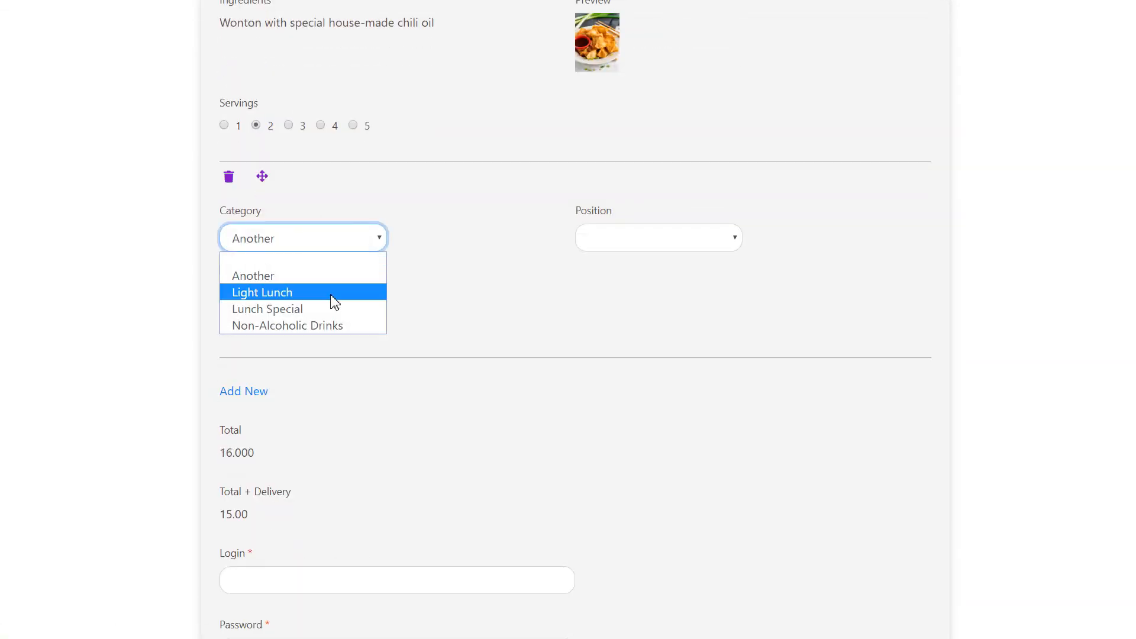
- Submit a Light Lunch order with Mongolian Beef as Customer1, with consent ticked
left_click(261, 291)
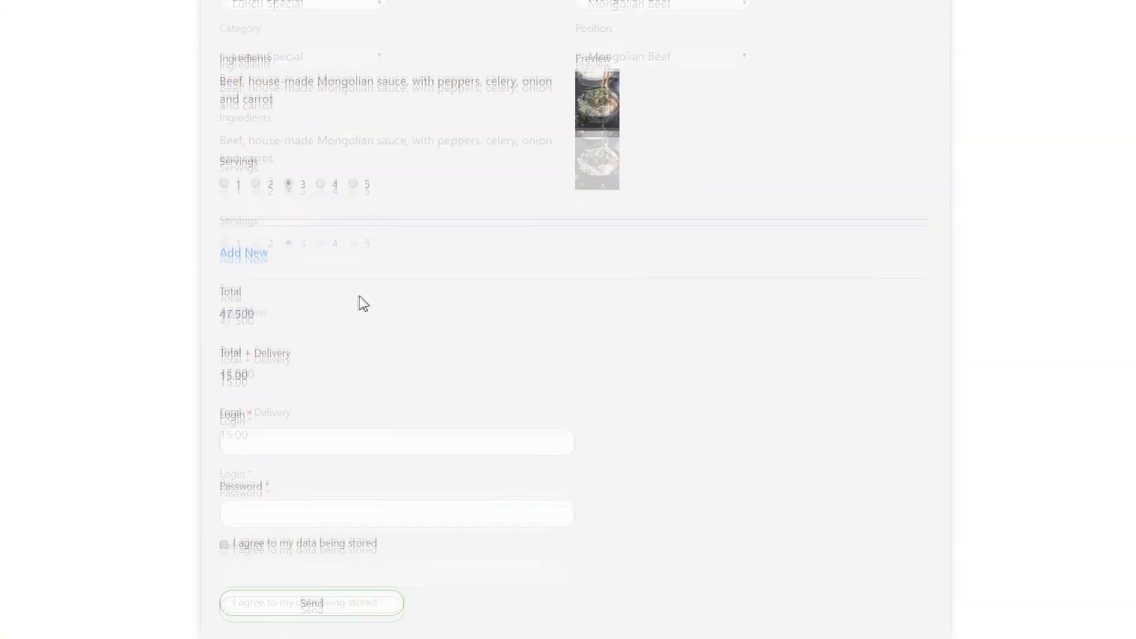
left_click(396, 511)
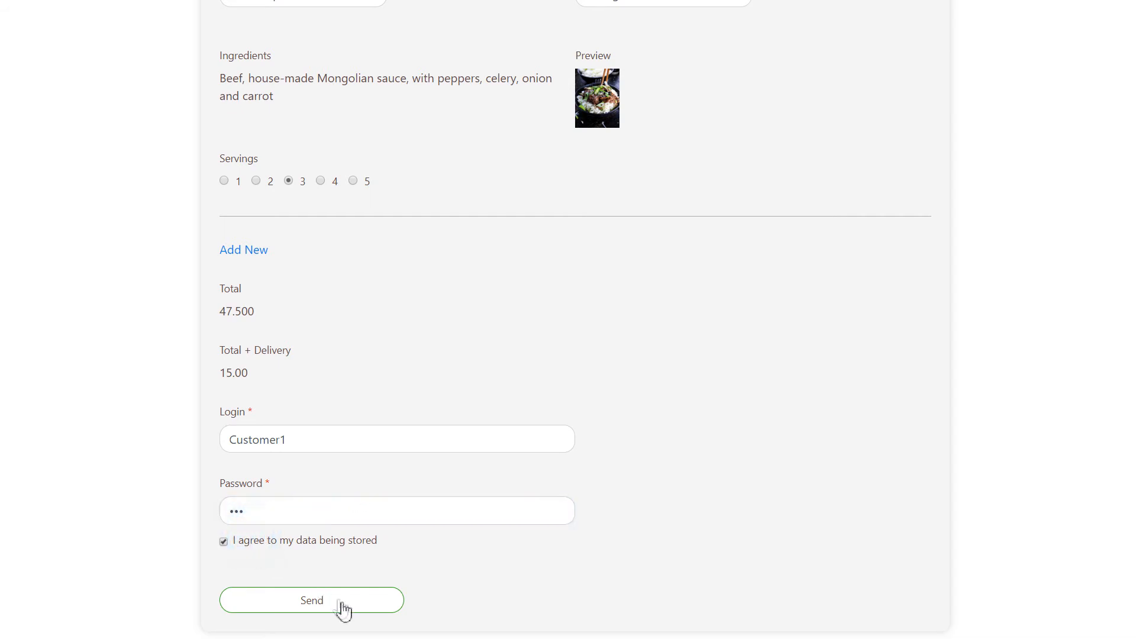
left_click(311, 600)
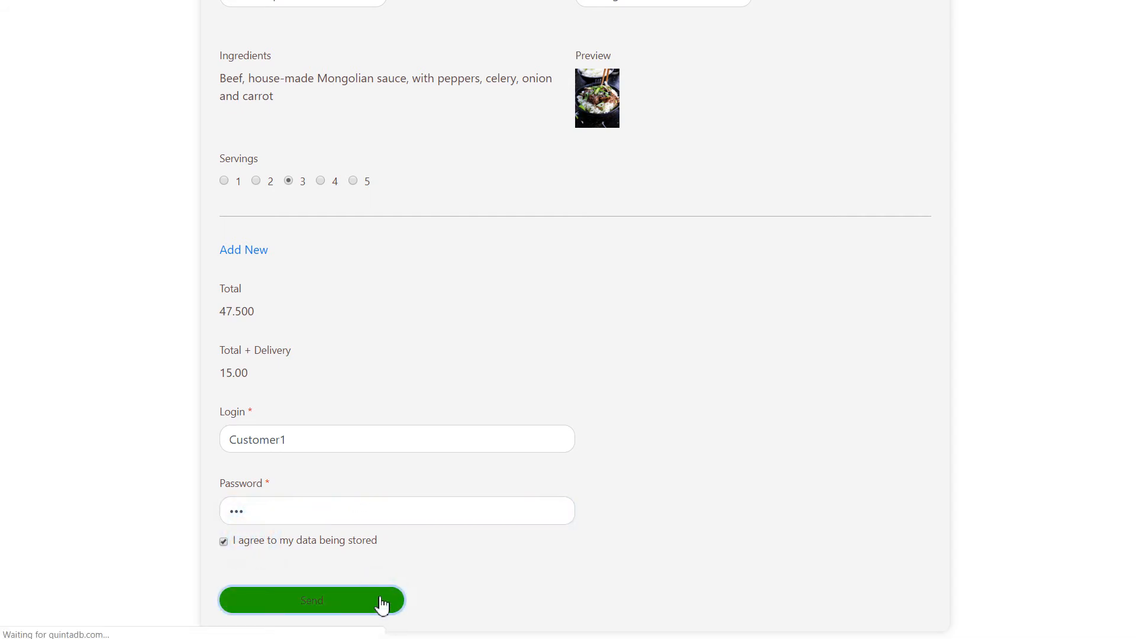
left_click(311, 600)
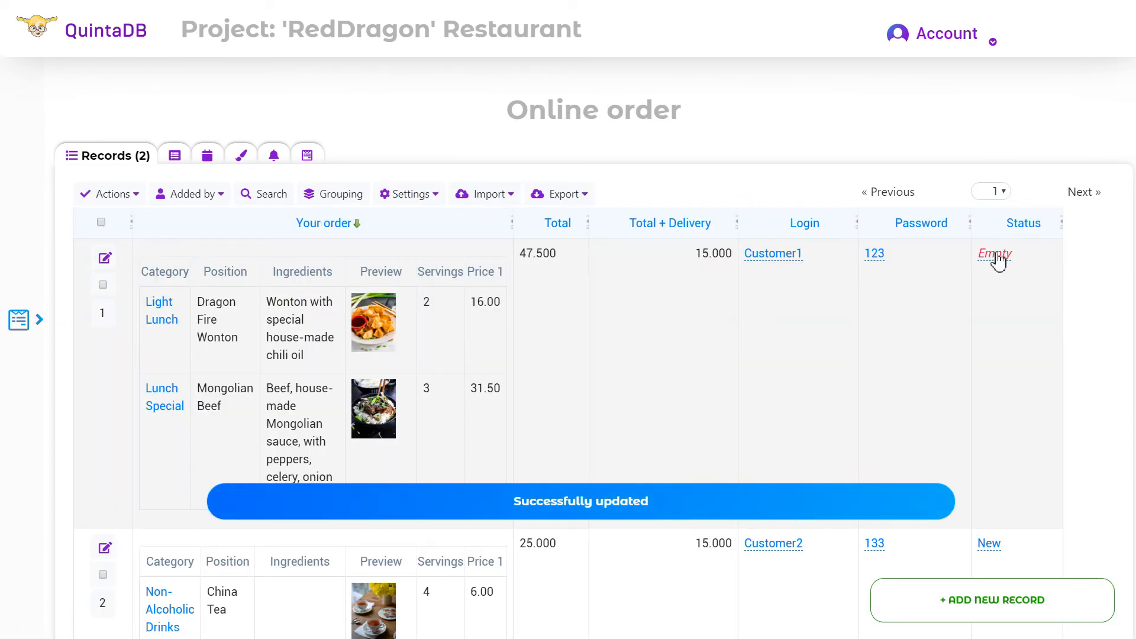
- Change record 1's Status from Empty to Processed and confirm the edit
left_click(994, 253)
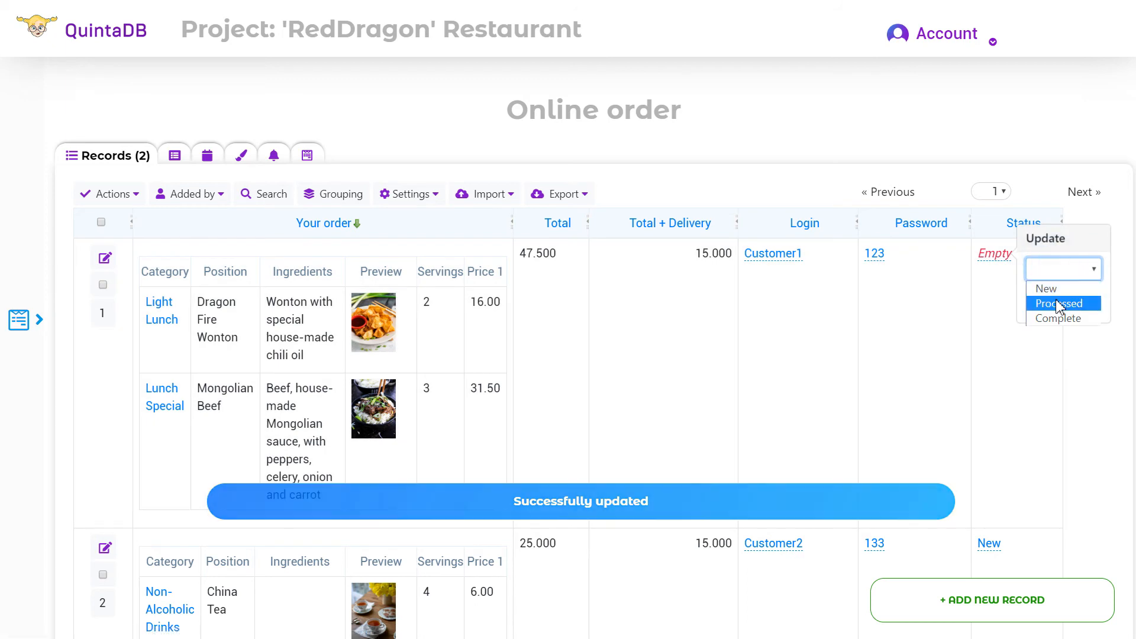
left_click(1059, 303)
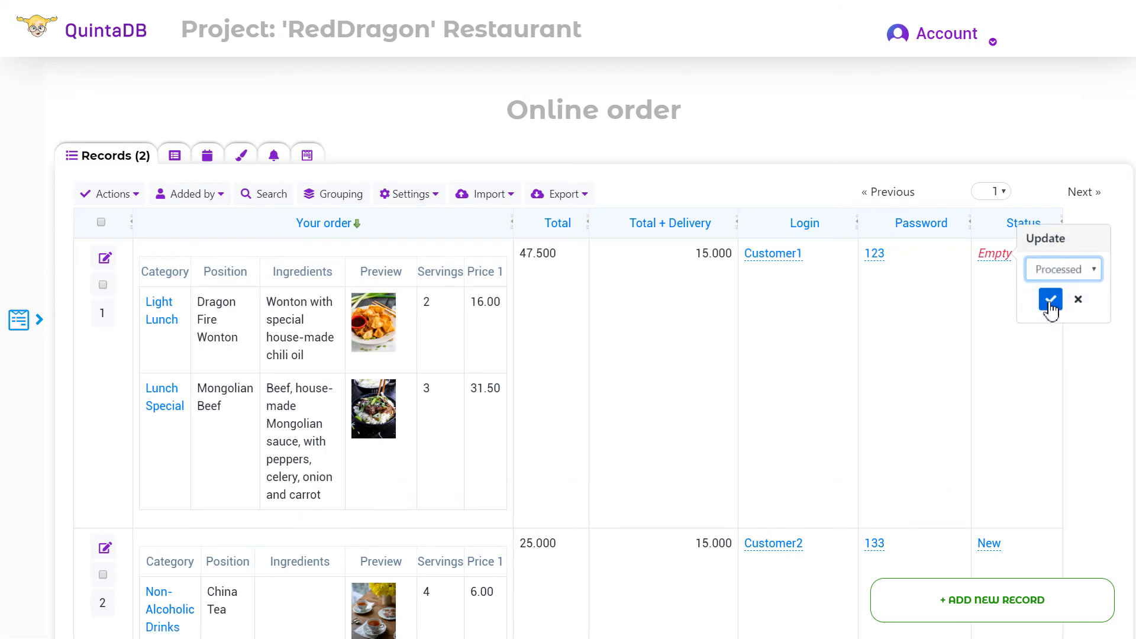
left_click(1049, 299)
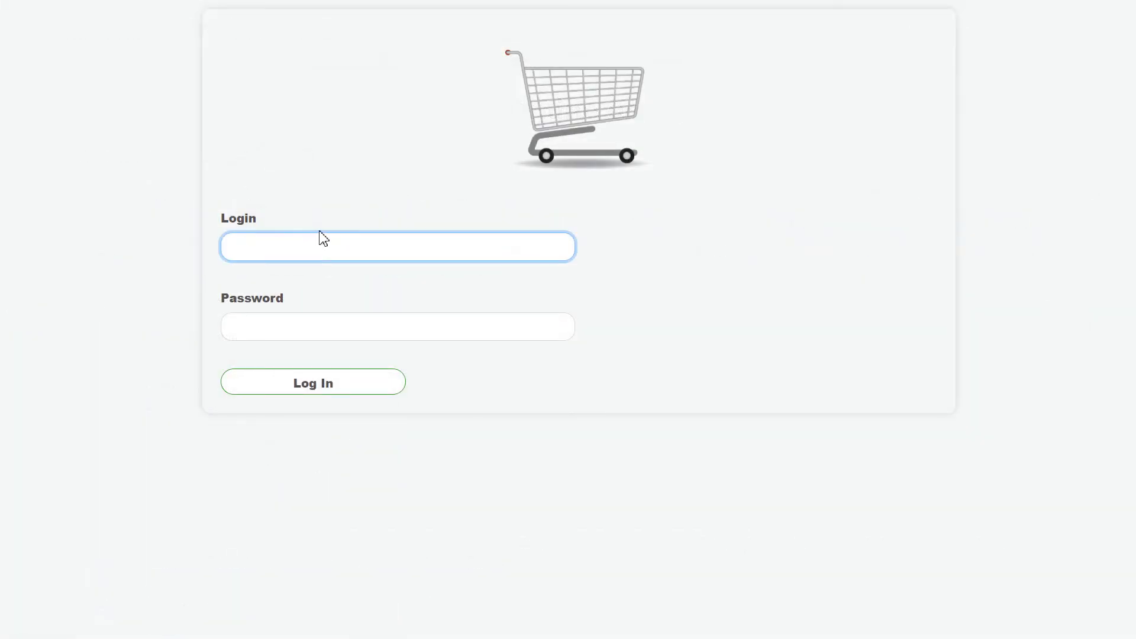
type("Customer1")
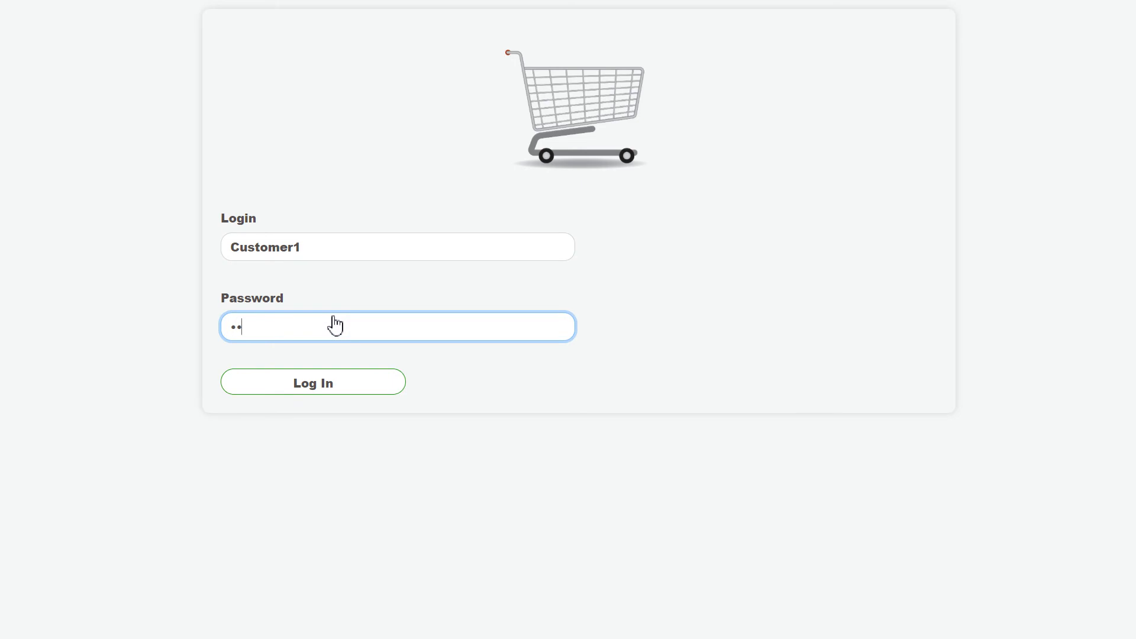
left_click(313, 381)
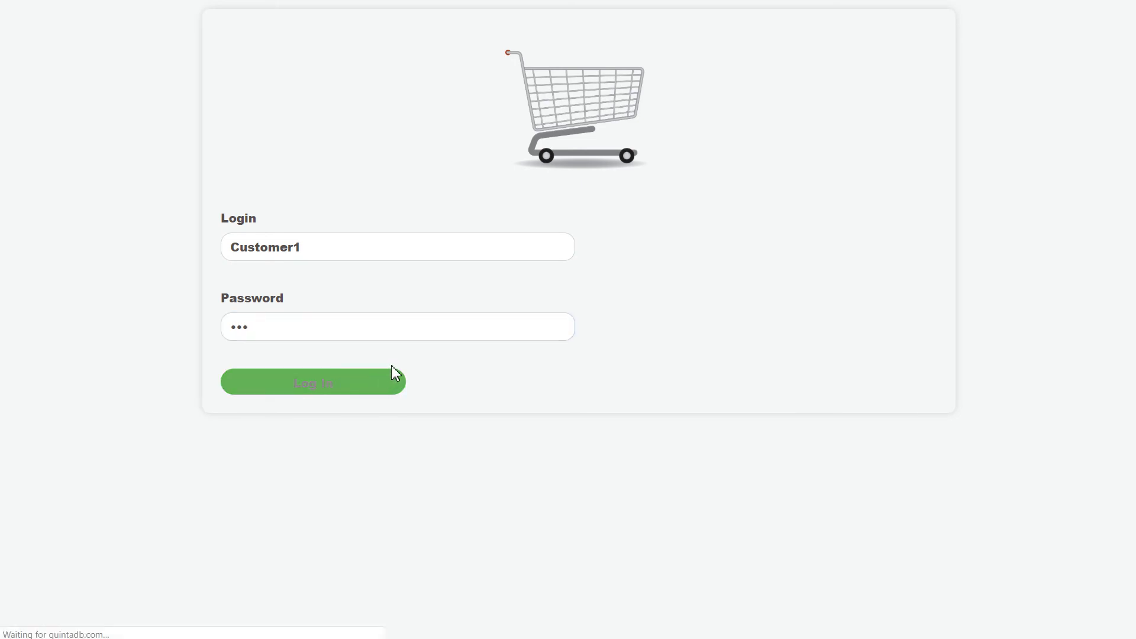
left_click(312, 381)
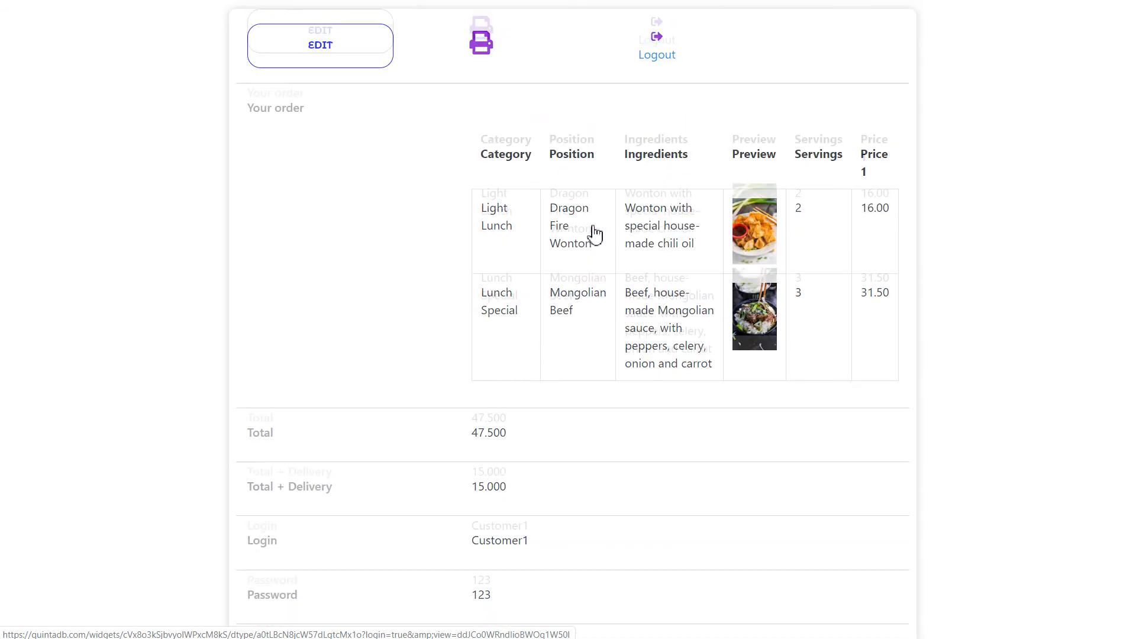
scroll("down", 3)
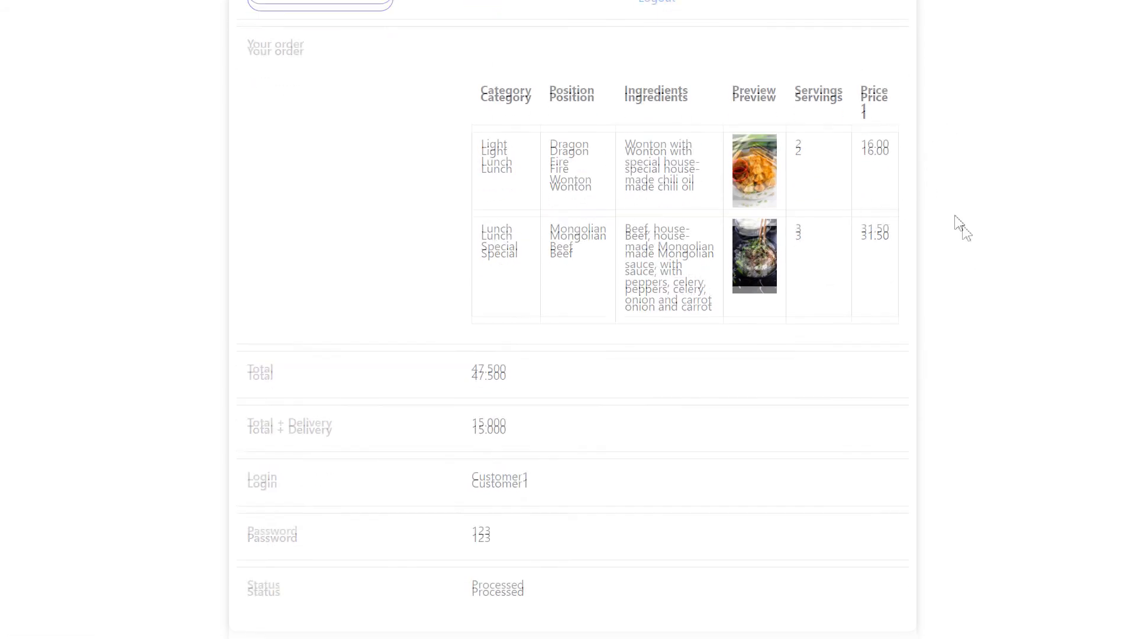
double_click(497, 584)
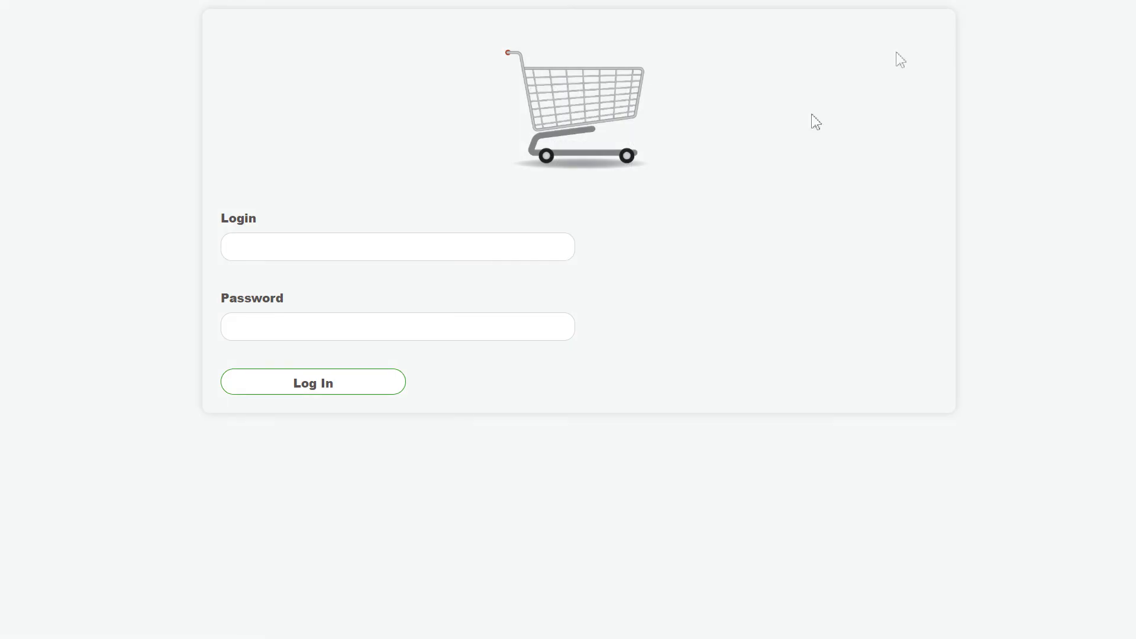
type("Customer1")
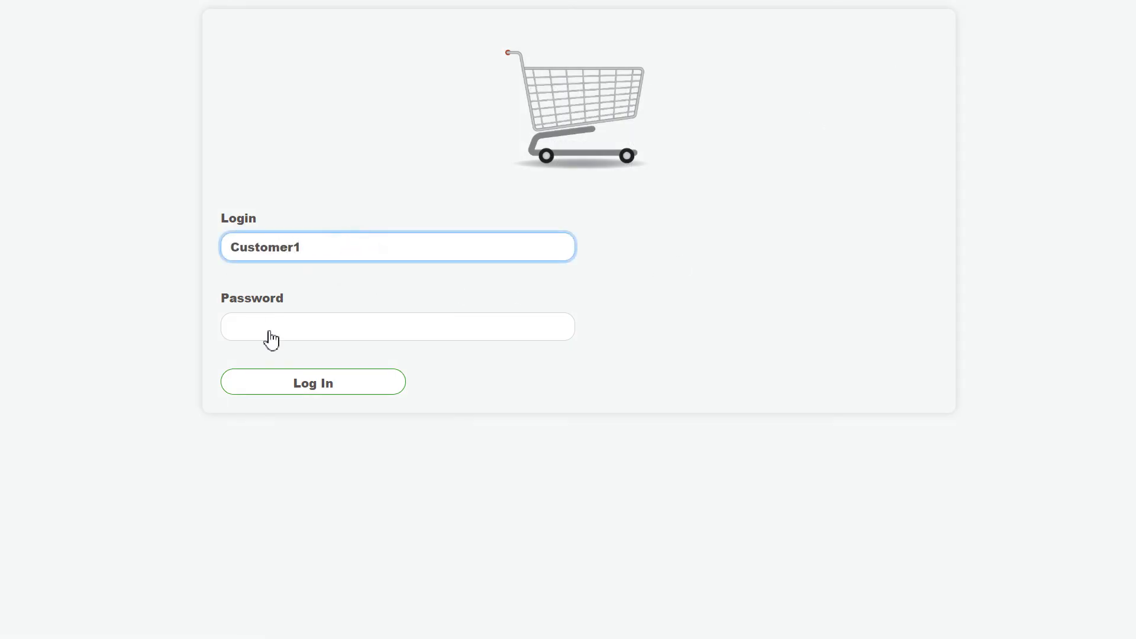
left_click(313, 381)
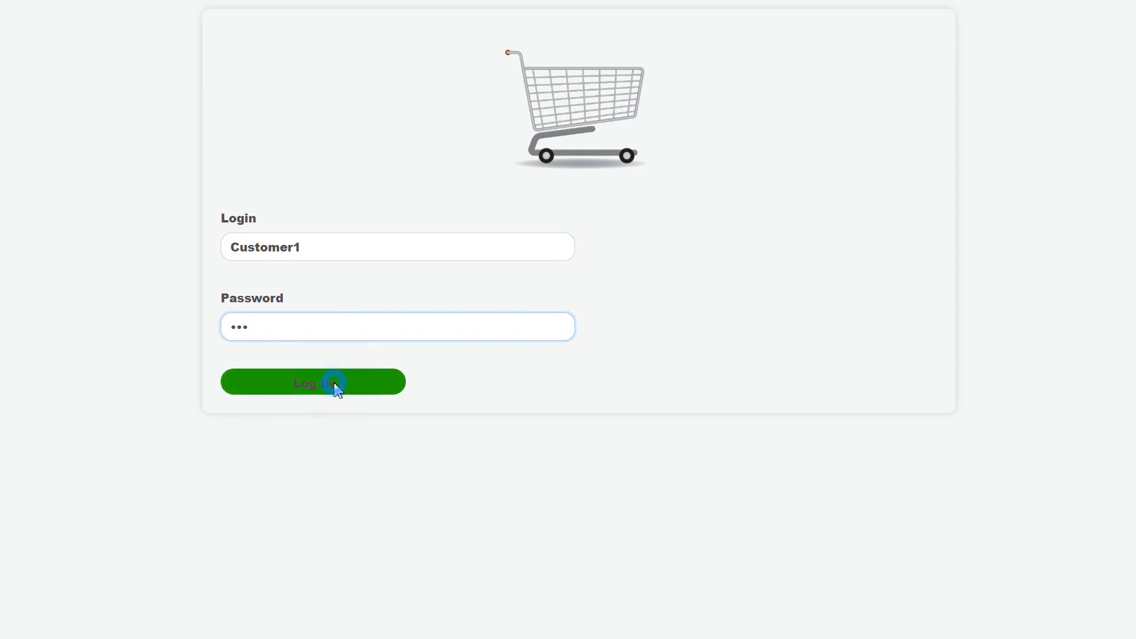
left_click(313, 382)
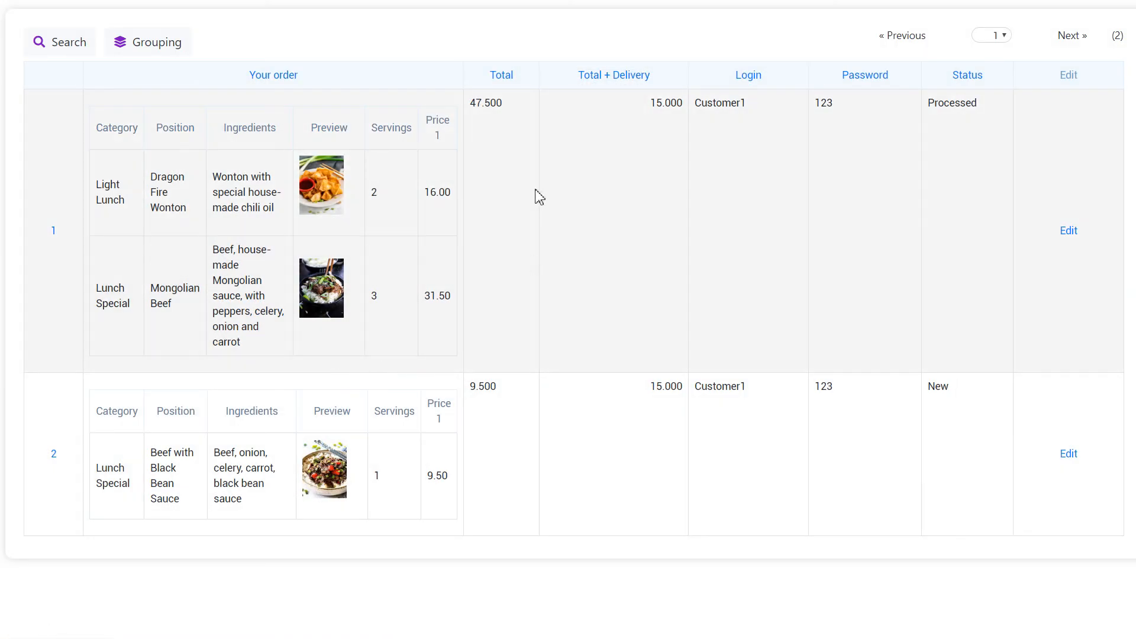
mouse_move(597, 111)
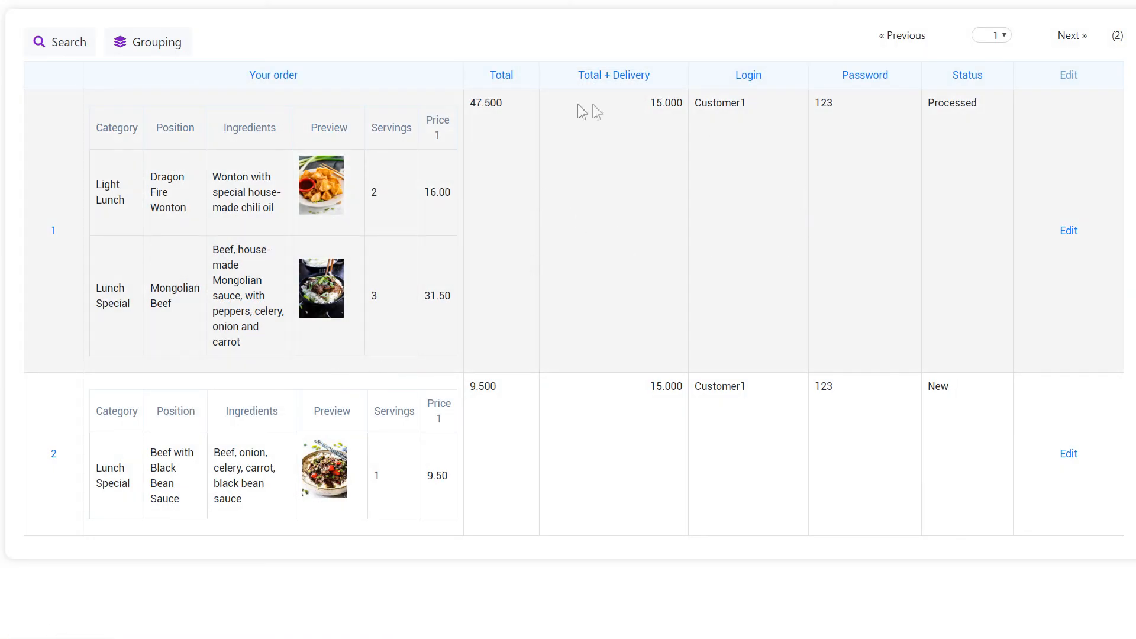
mouse_move(504, 326)
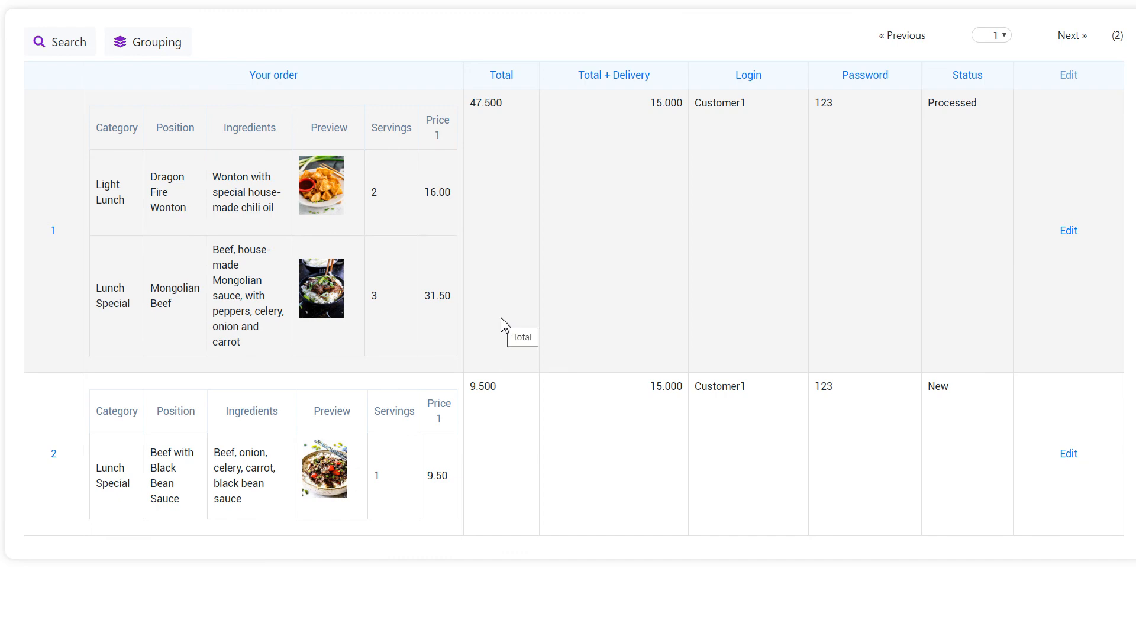
left_click(1068, 230)
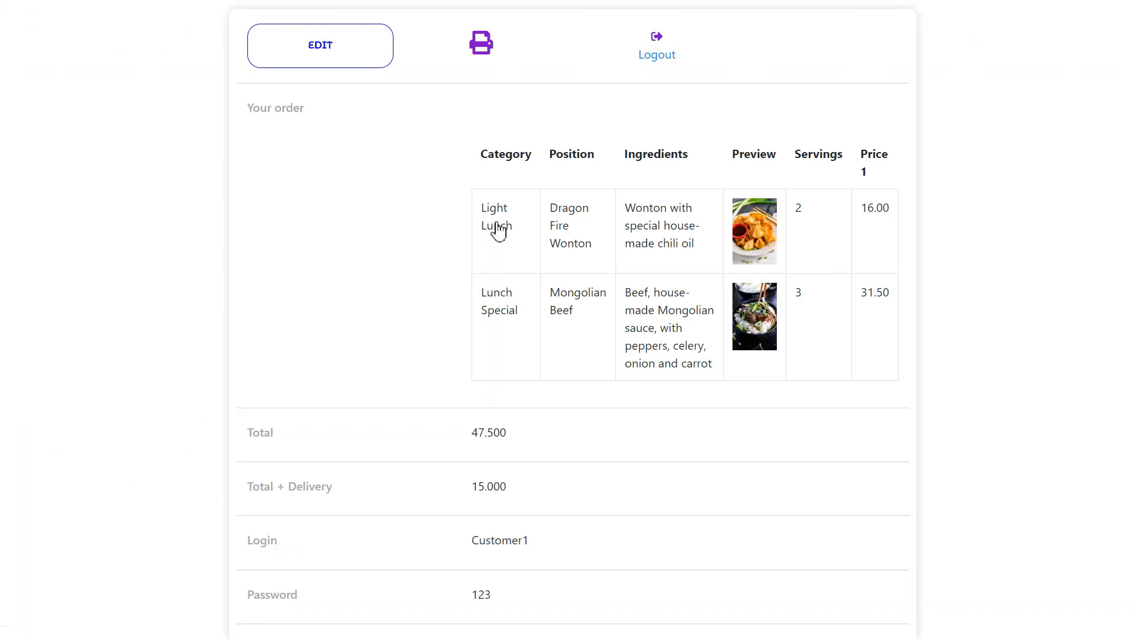
mouse_move(433, 156)
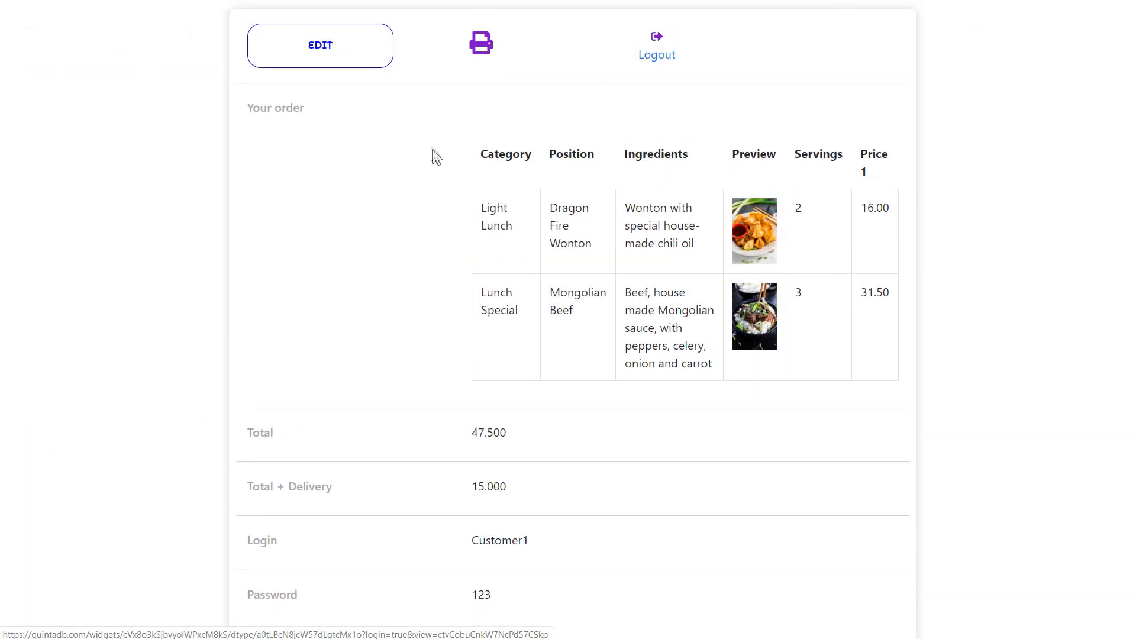
left_click(656, 55)
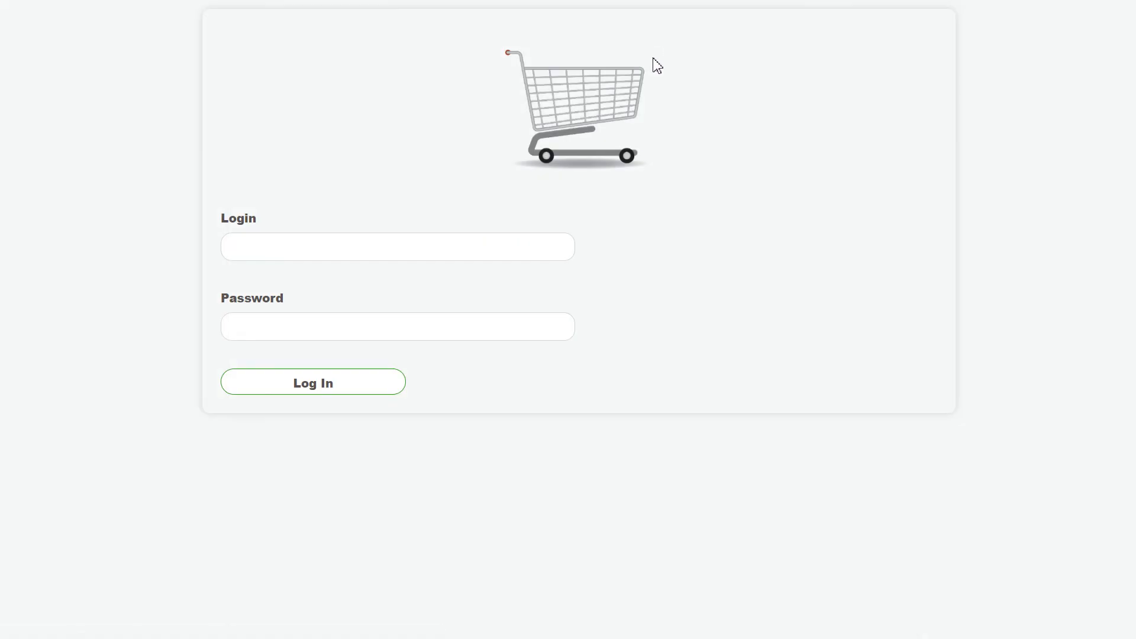